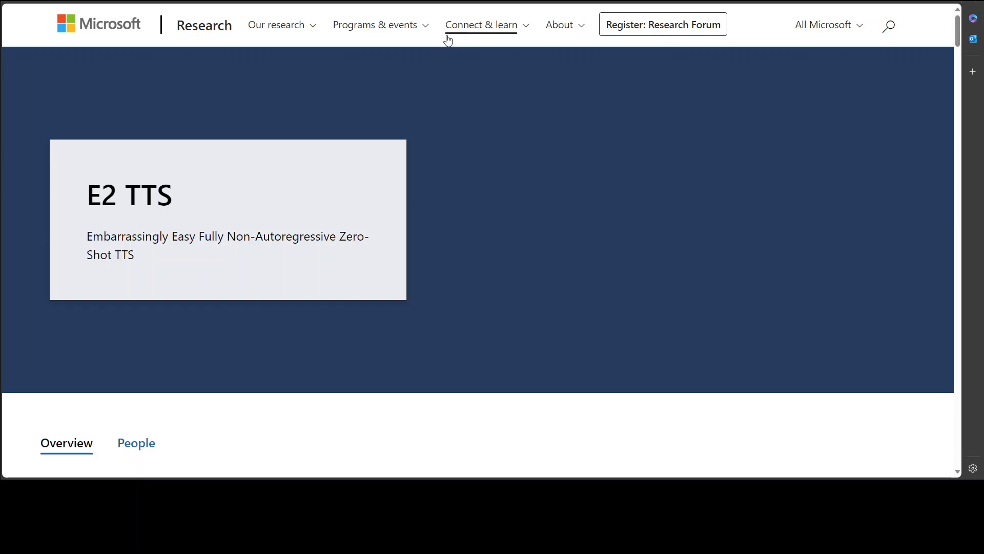
Scroll from the header to the 'Superior flexibility and controllability' samples section
{"action": "scroll", "scroll_direction": "down", "scroll_amount": 3}
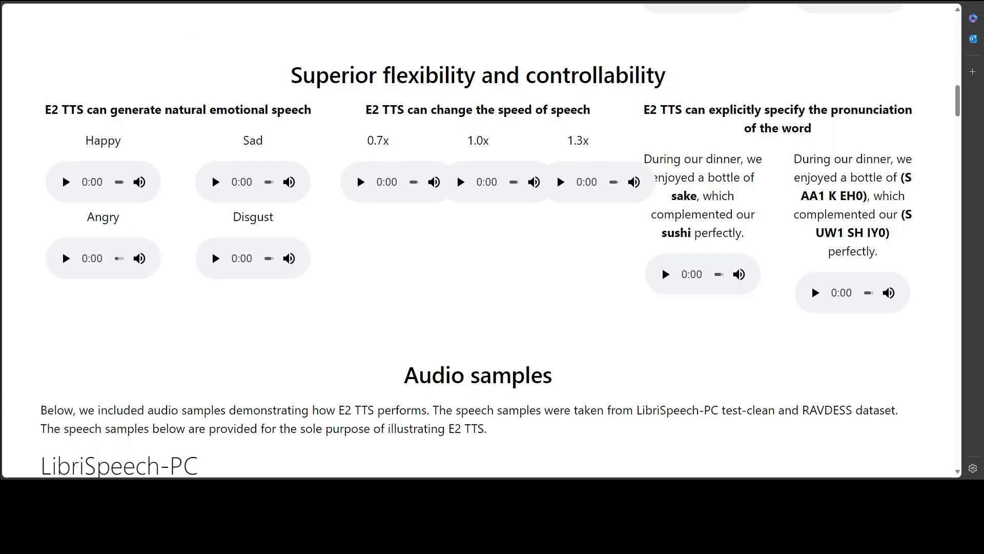
{"action": "scroll", "scroll_direction": "up", "scroll_amount": 3}
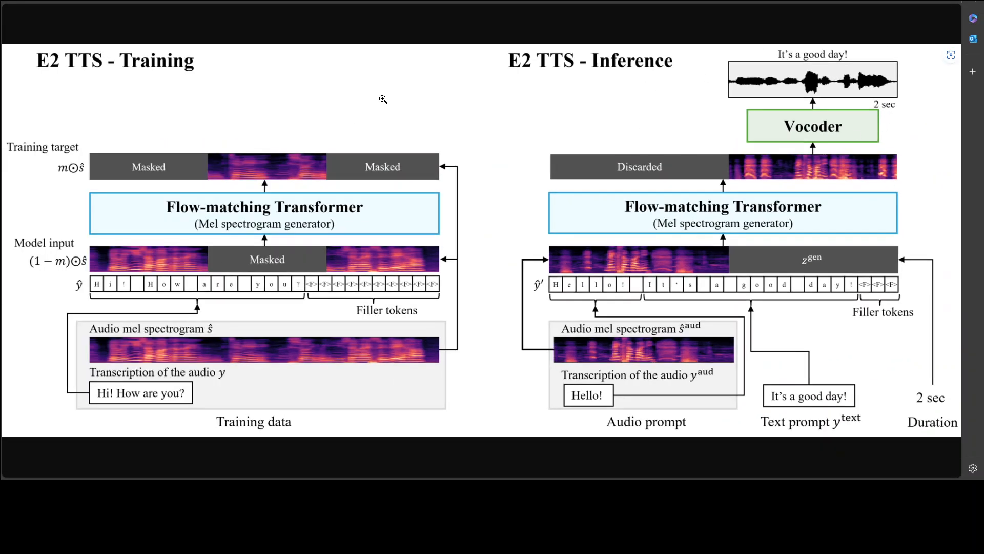
{"action": "mouse_move", "coordinate": [342, 206]}
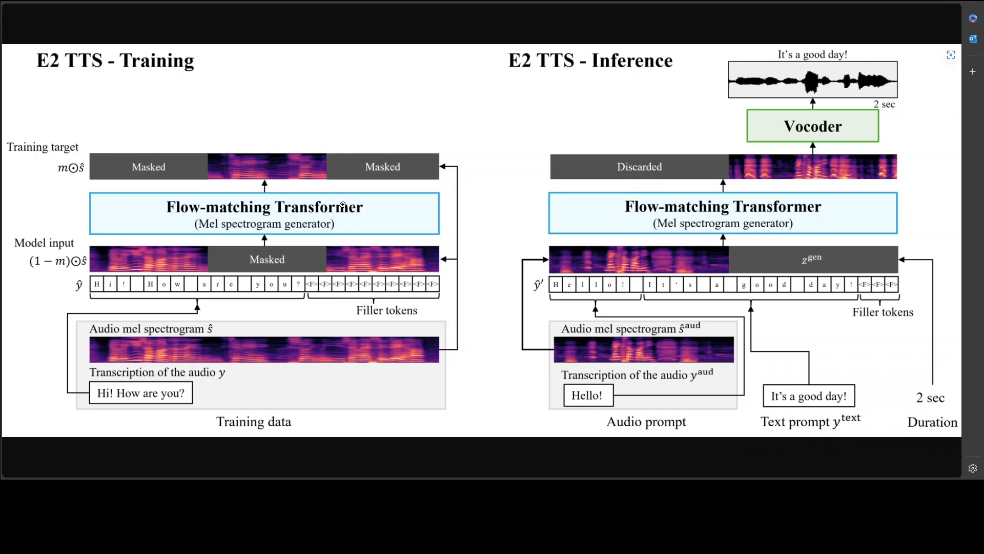
{"action": "mouse_move", "coordinate": [818, 256]}
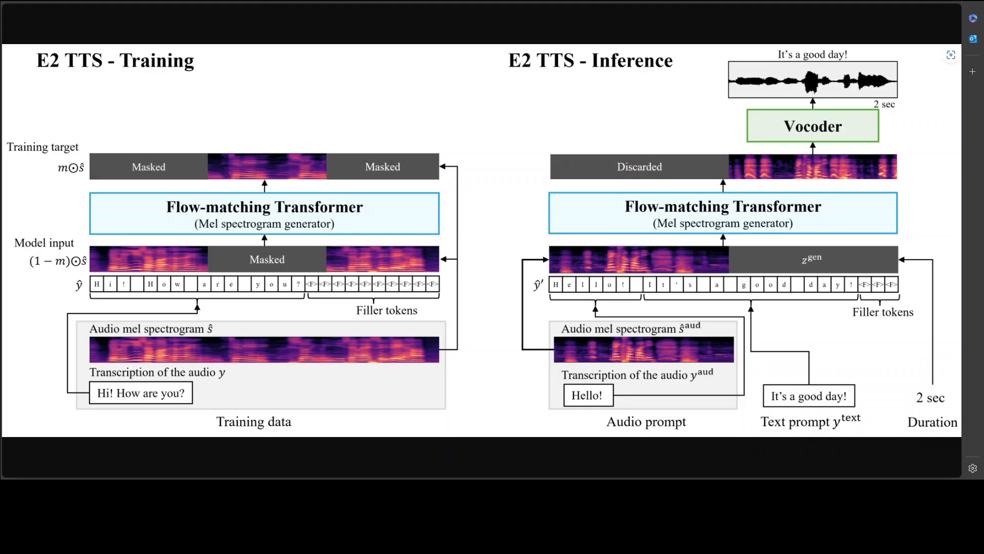
Play the Happy and Sad emotional speech samples through to 0:16
{"action": "scroll", "scroll_direction": "down", "scroll_amount": 3}
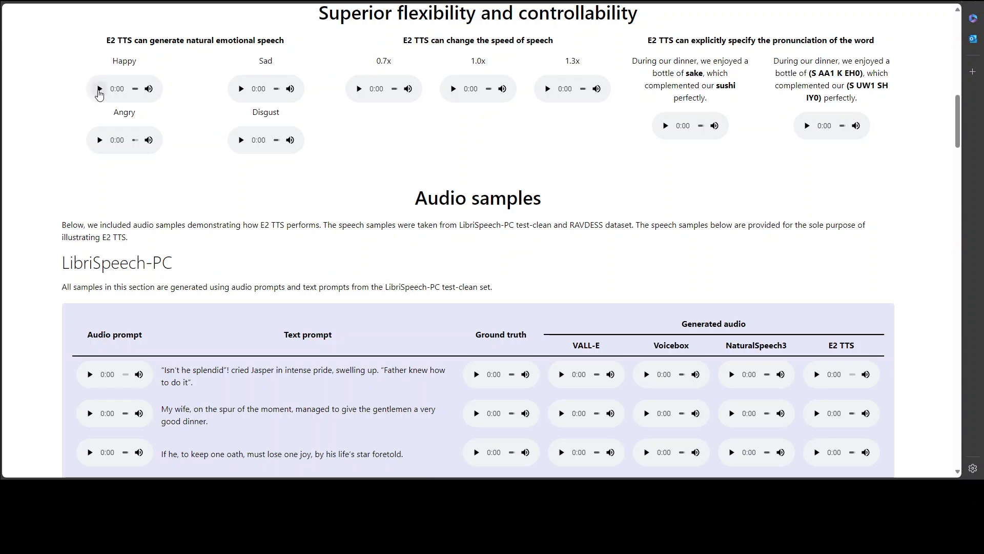
{"action": "left_click", "coordinate": [99, 89]}
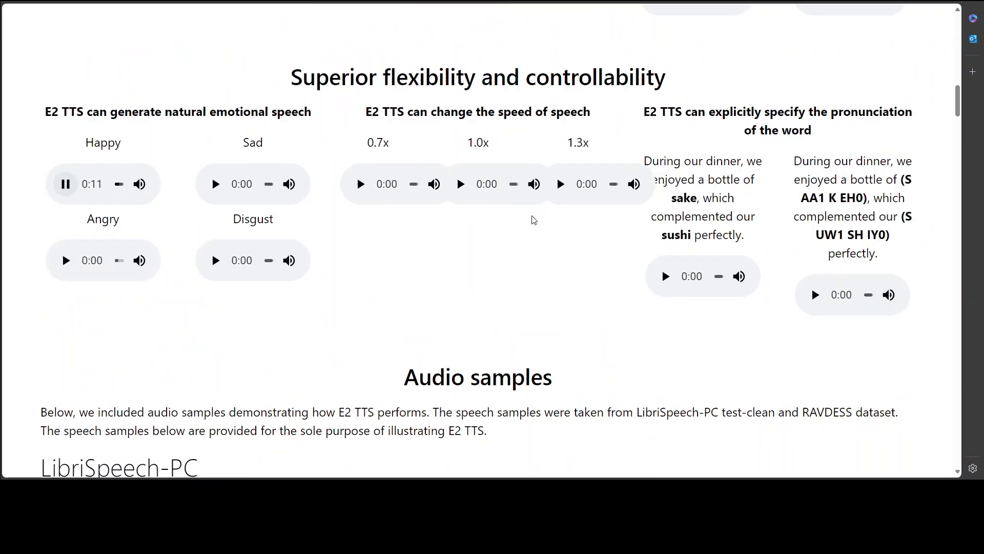
{"action": "mouse_move", "coordinate": [437, 278]}
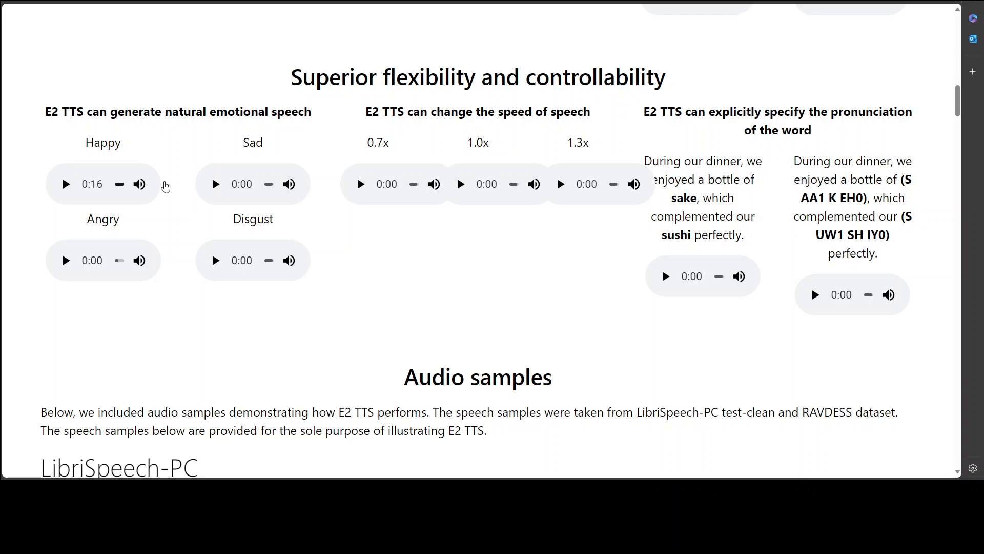
{"action": "mouse_move", "coordinate": [135, 148]}
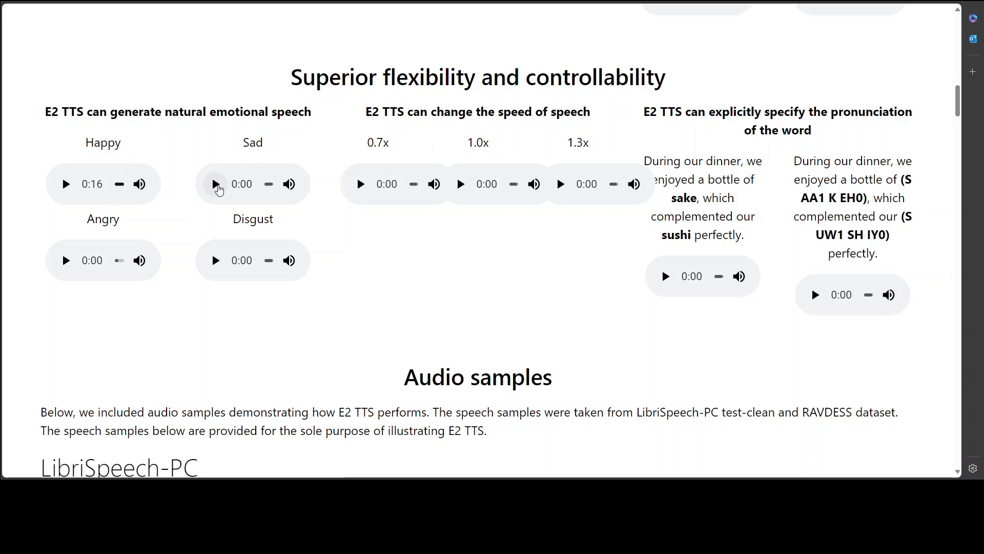
{"action": "left_click", "coordinate": [215, 185]}
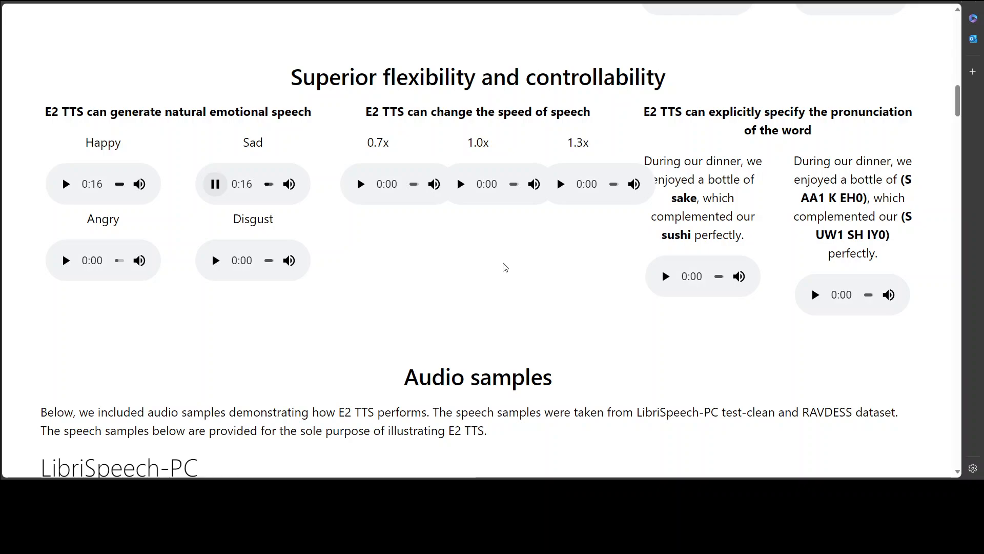
{"action": "left_click", "coordinate": [215, 184]}
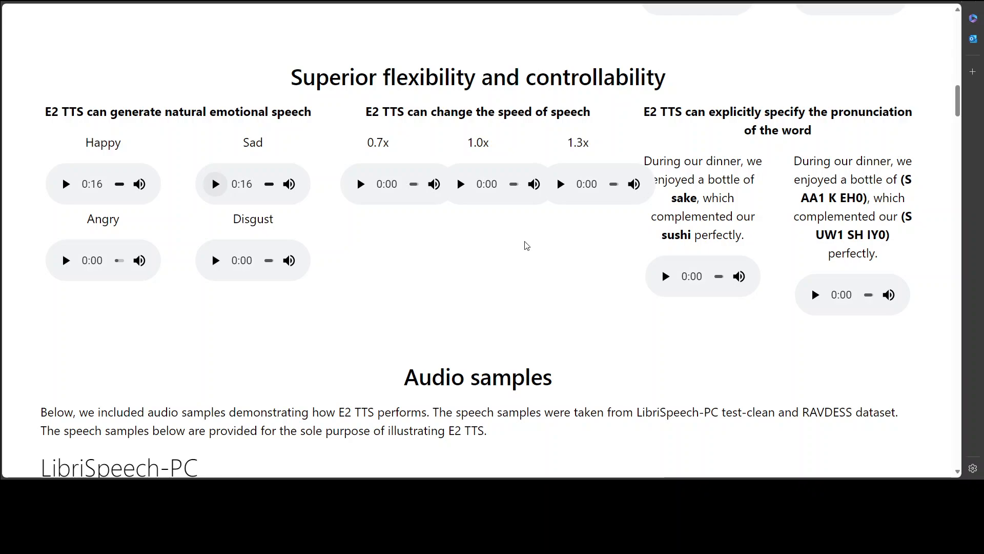
{"action": "mouse_move", "coordinate": [564, 159]}
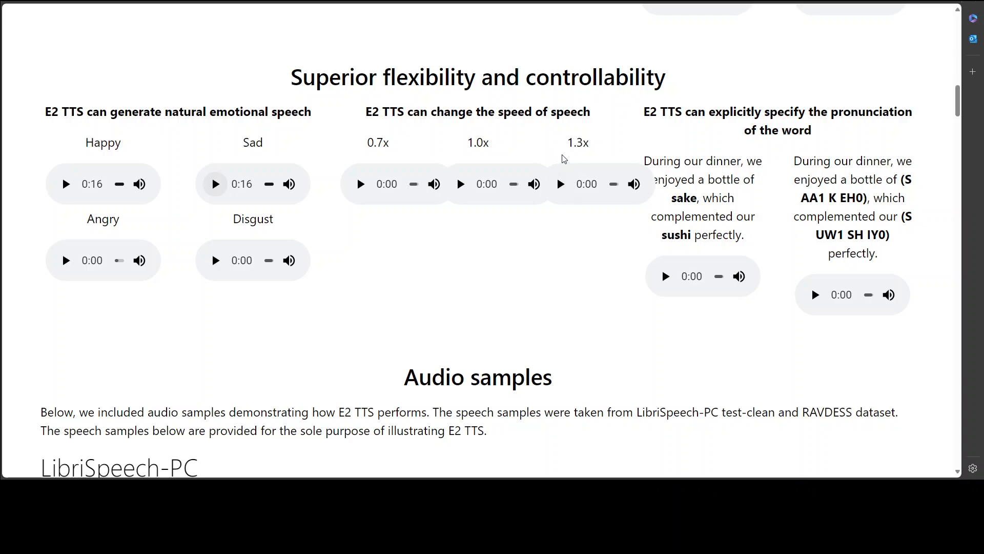
{"action": "mouse_move", "coordinate": [583, 149]}
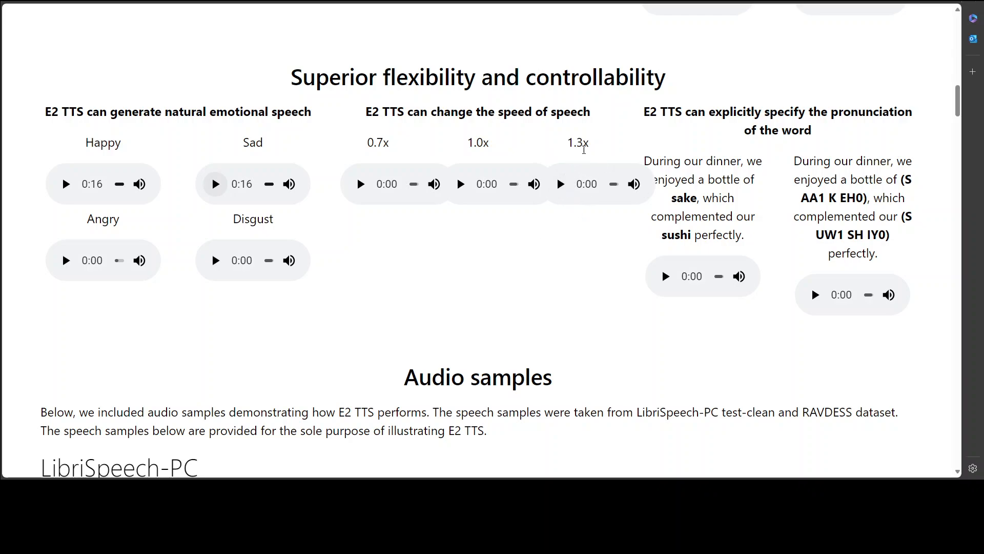
Play the 1.3x speech-speed sample to 0:06
{"action": "left_click", "coordinate": [560, 184]}
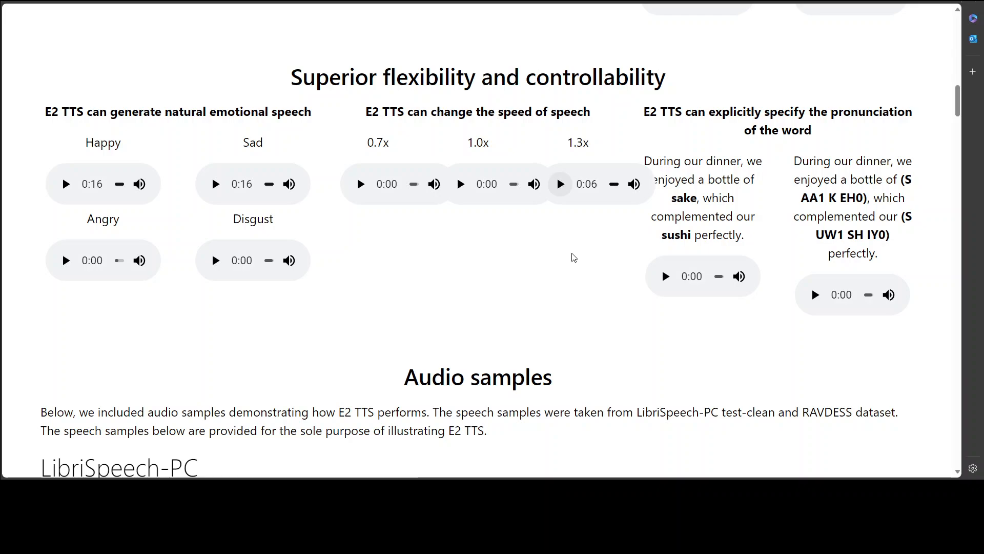
{"action": "mouse_move", "coordinate": [686, 133]}
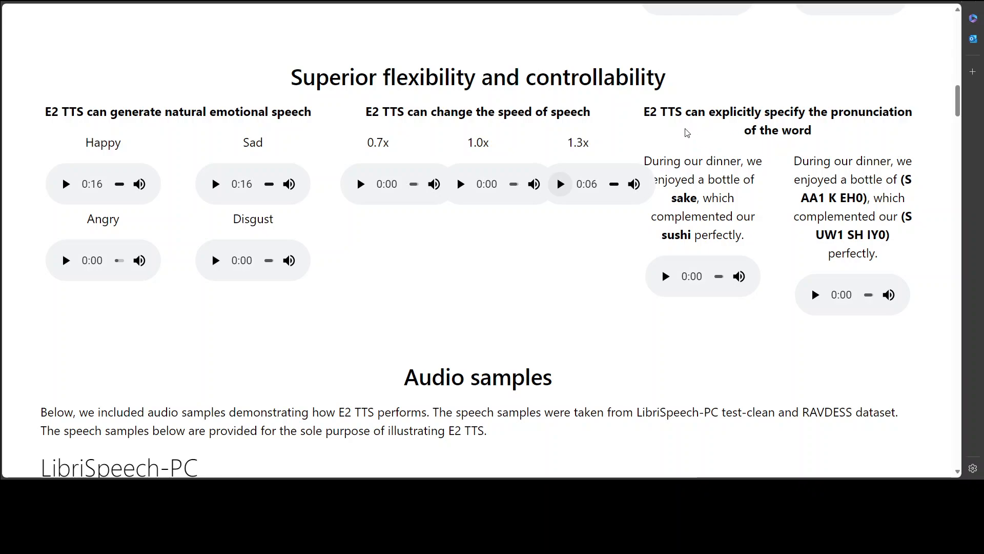
{"action": "mouse_move", "coordinate": [730, 132]}
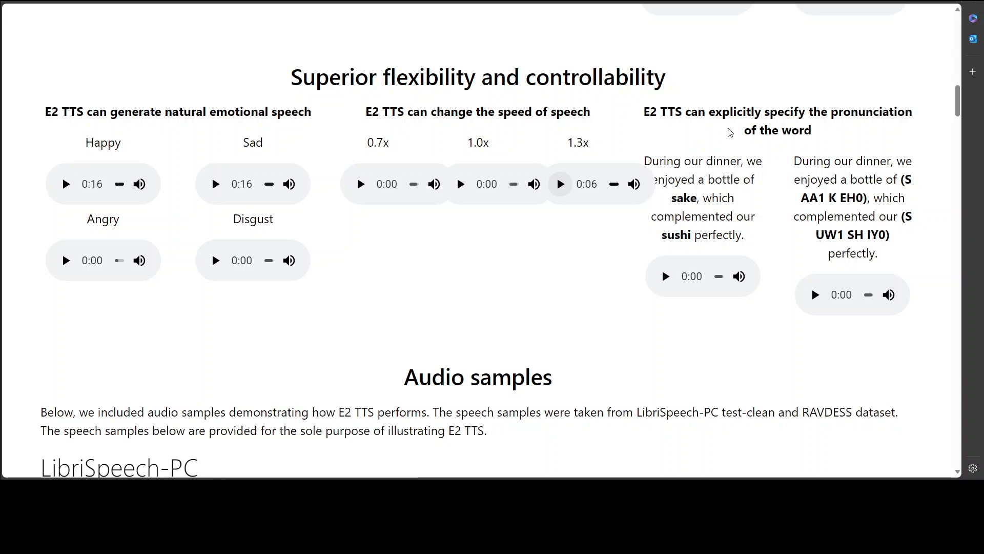
{"action": "mouse_move", "coordinate": [915, 124]}
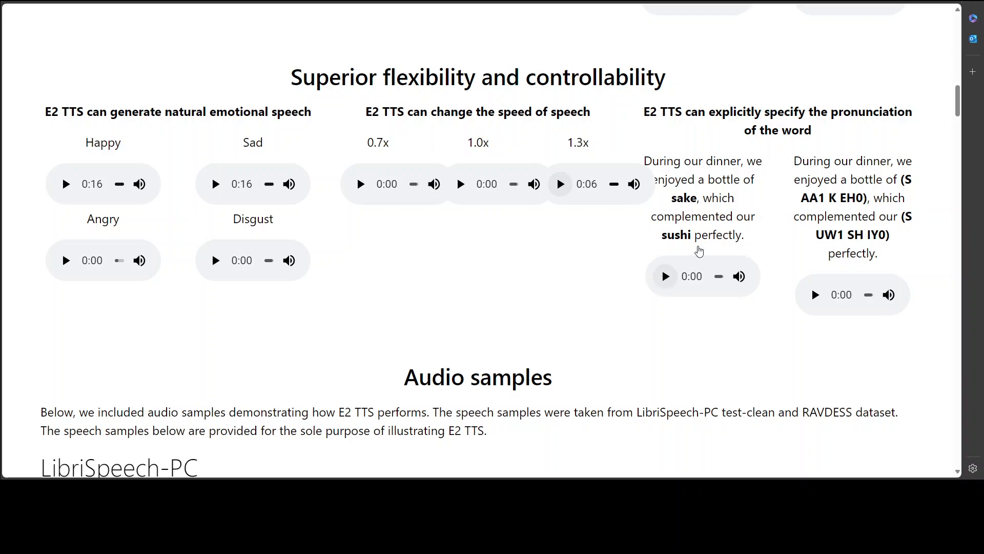
Highlight 'sushi' and play the plain-text pronunciation sample
{"action": "double_click", "coordinate": [682, 198]}
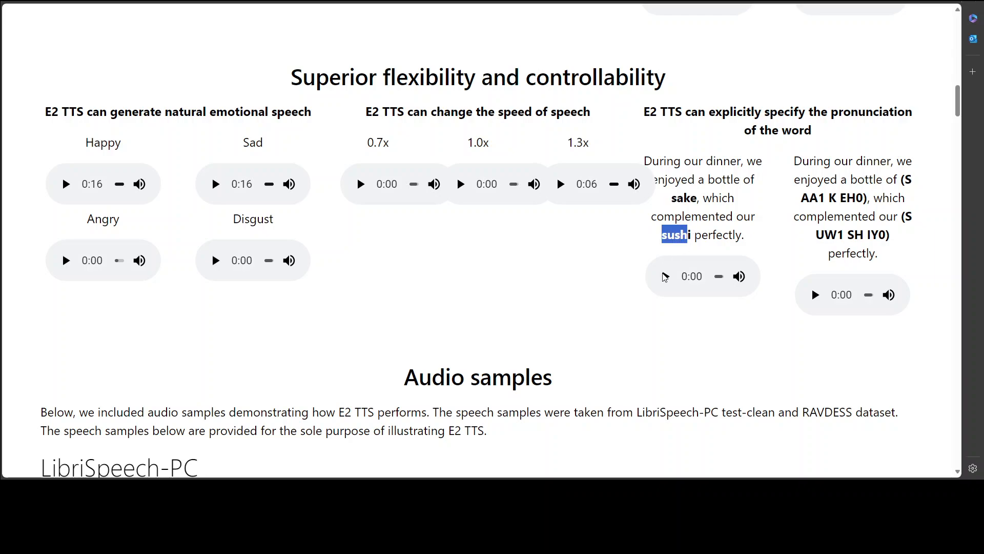
{"action": "left_click", "coordinate": [665, 276]}
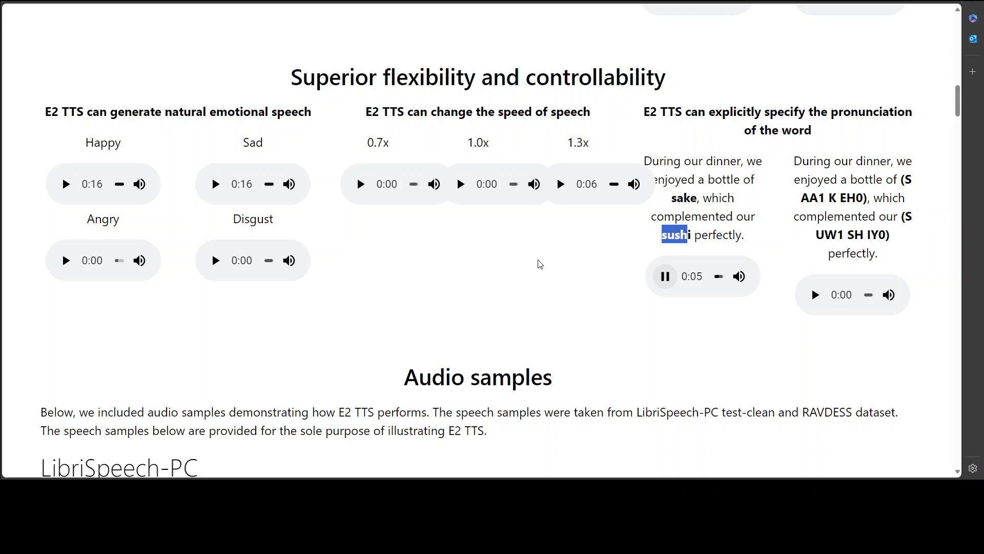
{"action": "left_click", "coordinate": [664, 276]}
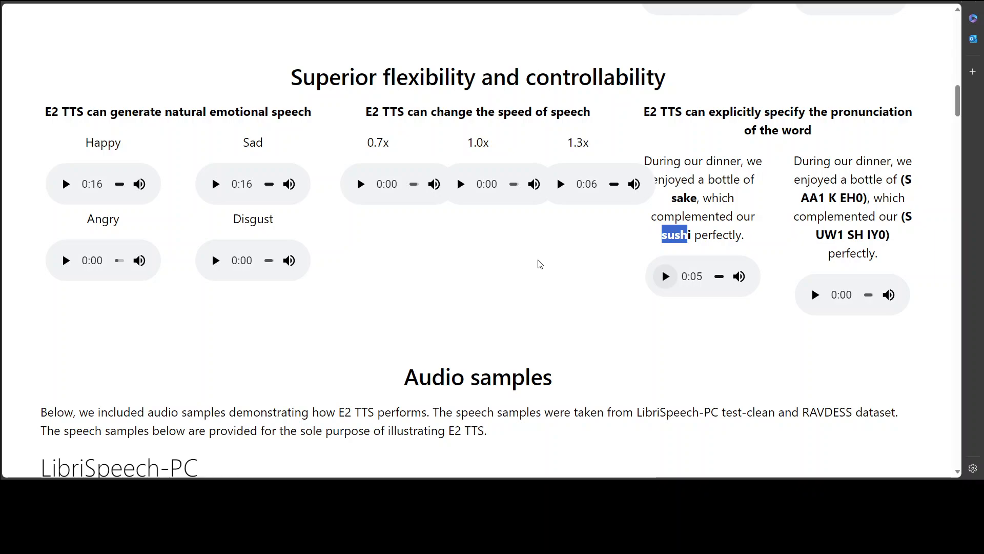
{"action": "mouse_move", "coordinate": [862, 213]}
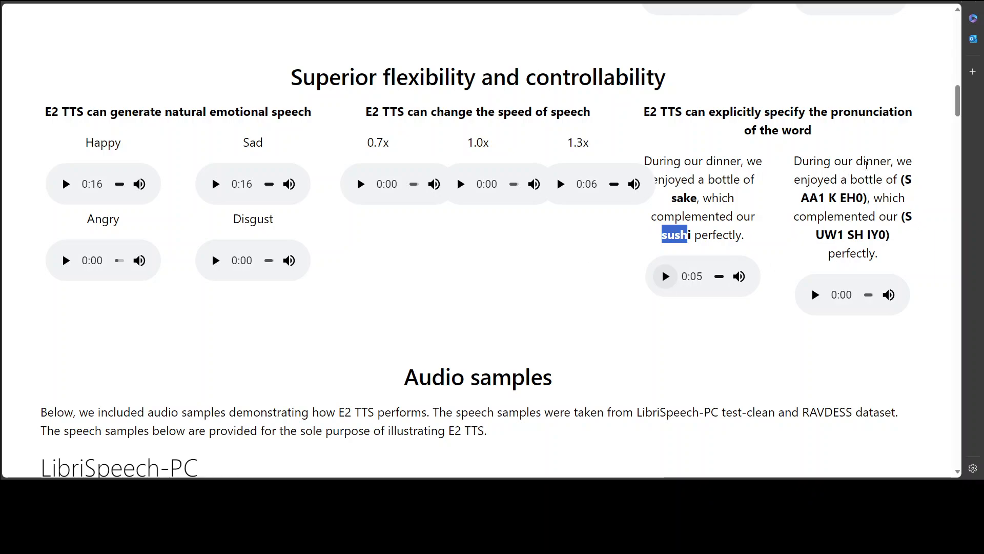
Play the phoneme-specified sushi pronunciation sample, then replay it
{"action": "left_click", "coordinate": [815, 295]}
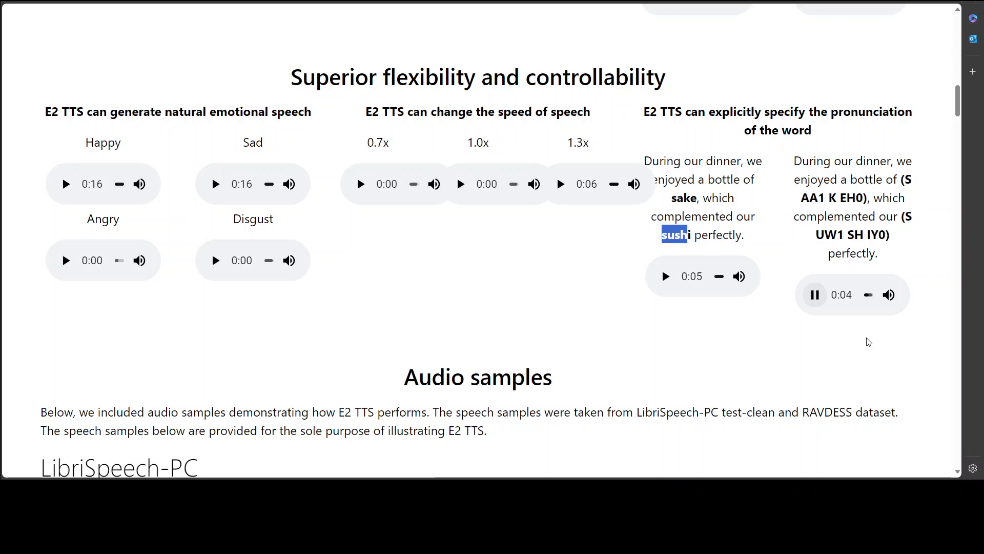
{"action": "left_click", "coordinate": [815, 295]}
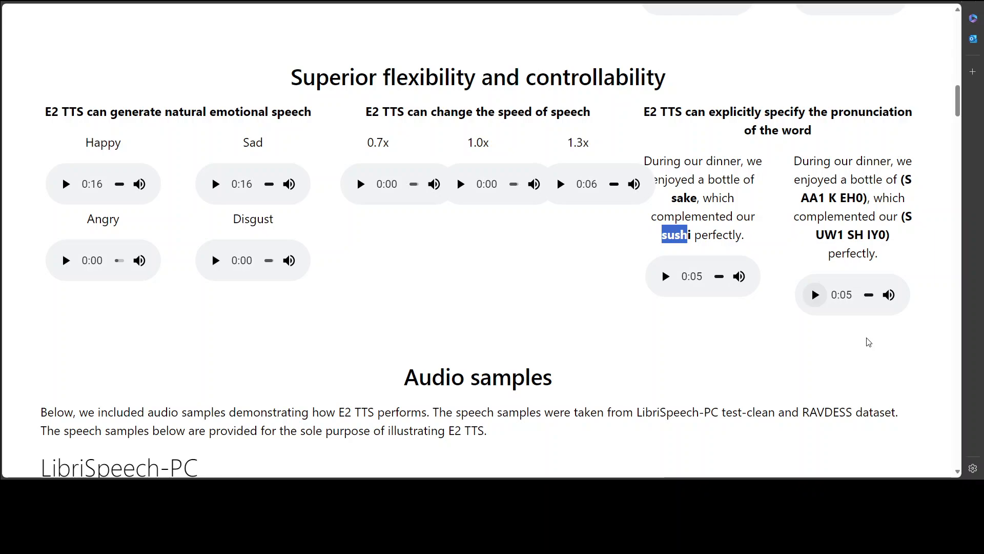
{"action": "mouse_move", "coordinate": [816, 295]}
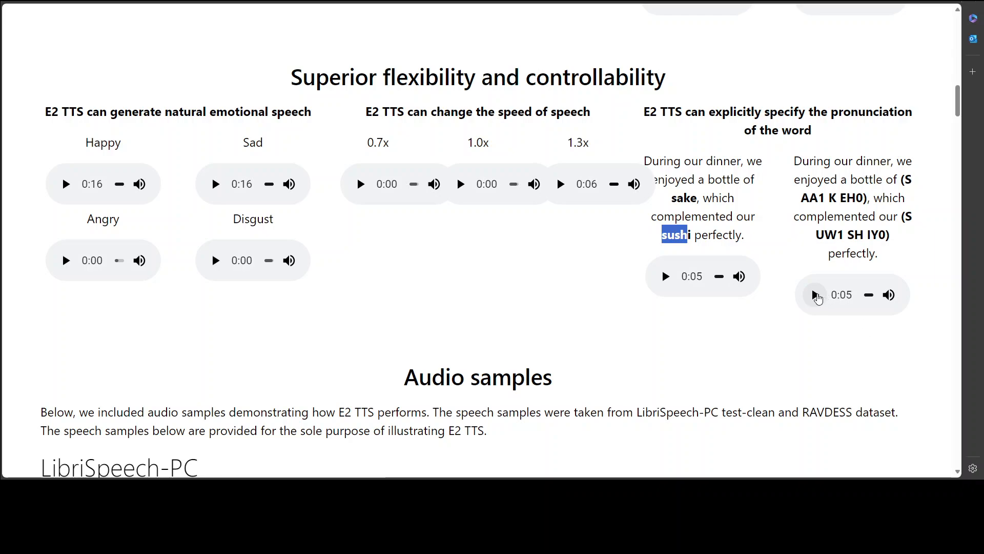
{"action": "left_click", "coordinate": [816, 294]}
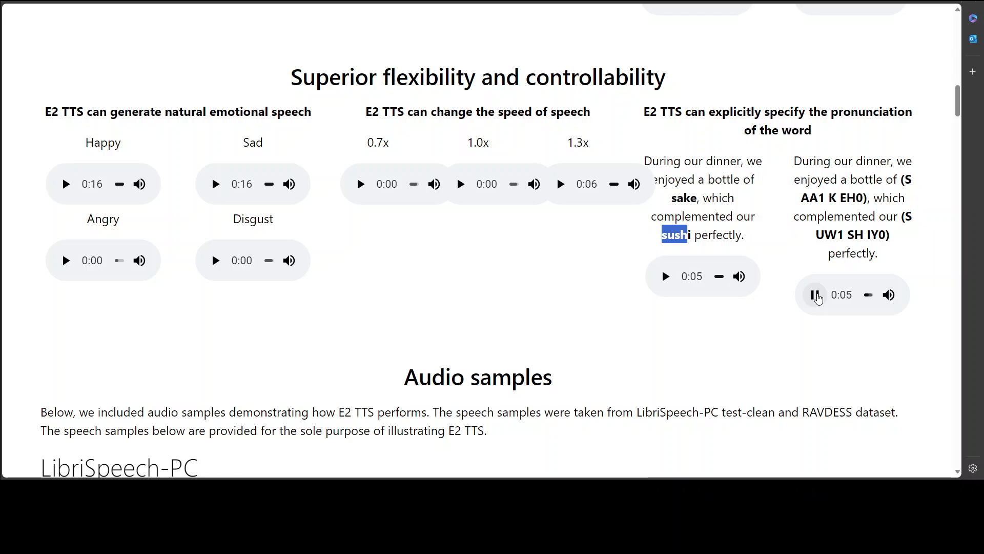
Play the first LibriSpeech-PC row's audio prompt and ground truth clips
{"action": "scroll", "scroll_direction": "down", "scroll_amount": 3}
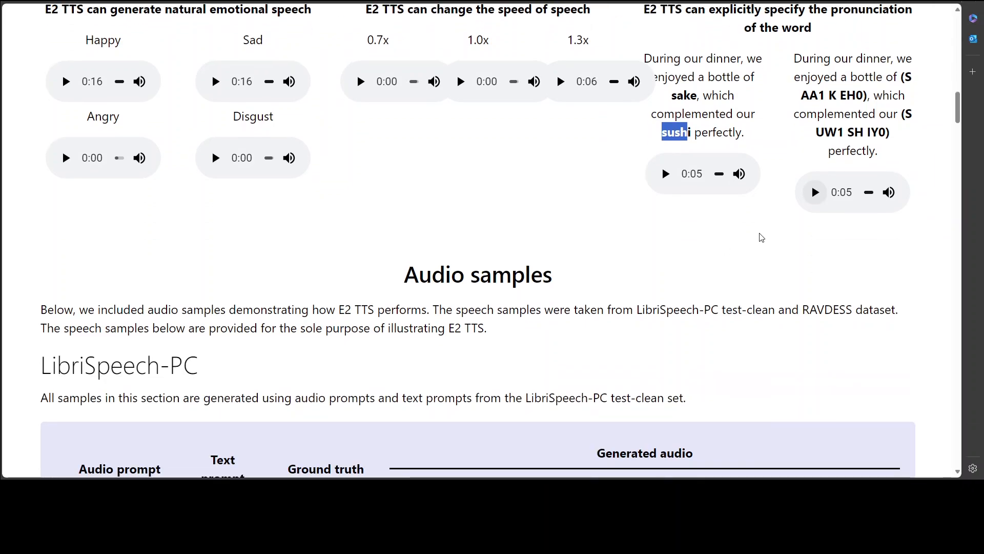
{"action": "scroll", "scroll_direction": "down", "scroll_amount": 3}
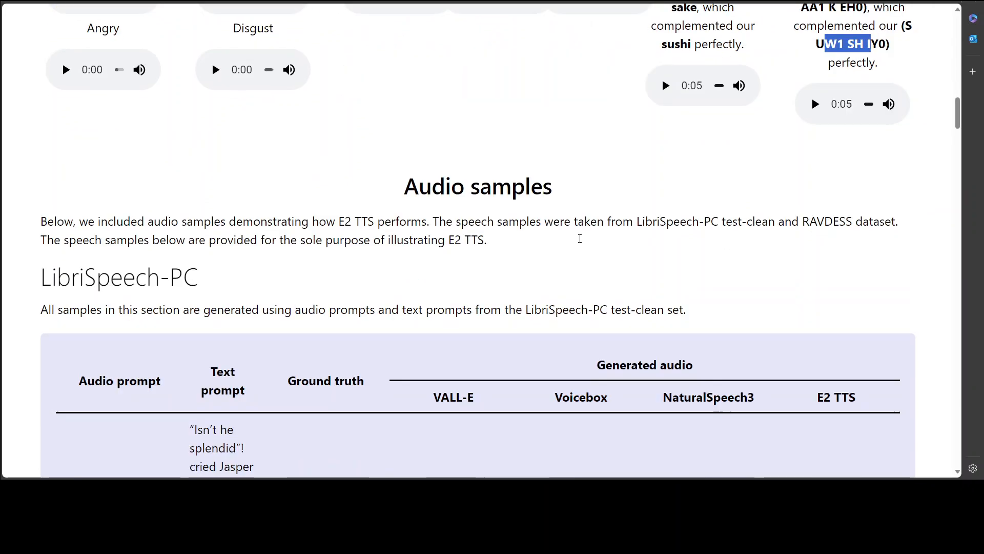
{"action": "scroll", "scroll_direction": "down", "scroll_amount": 3}
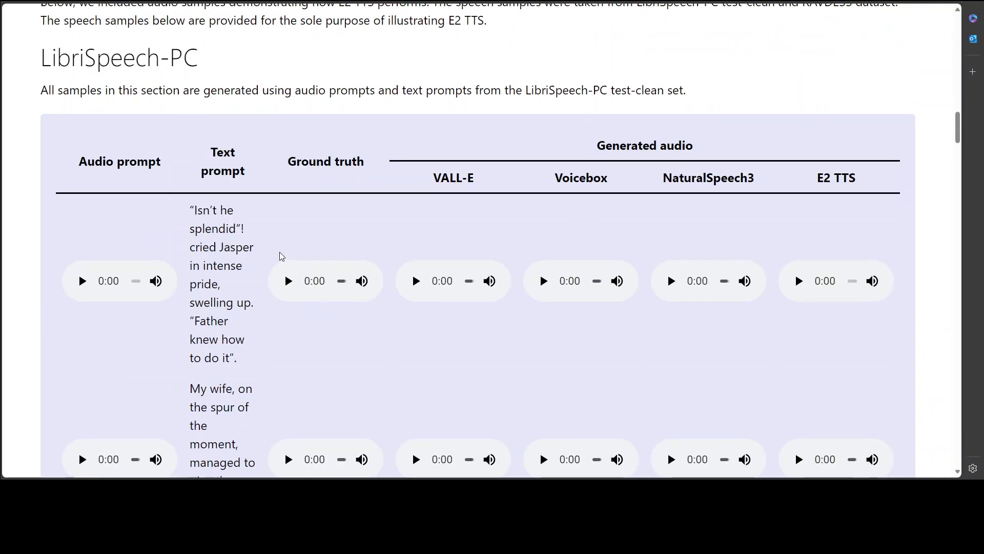
{"action": "scroll", "scroll_direction": "down", "scroll_amount": 3}
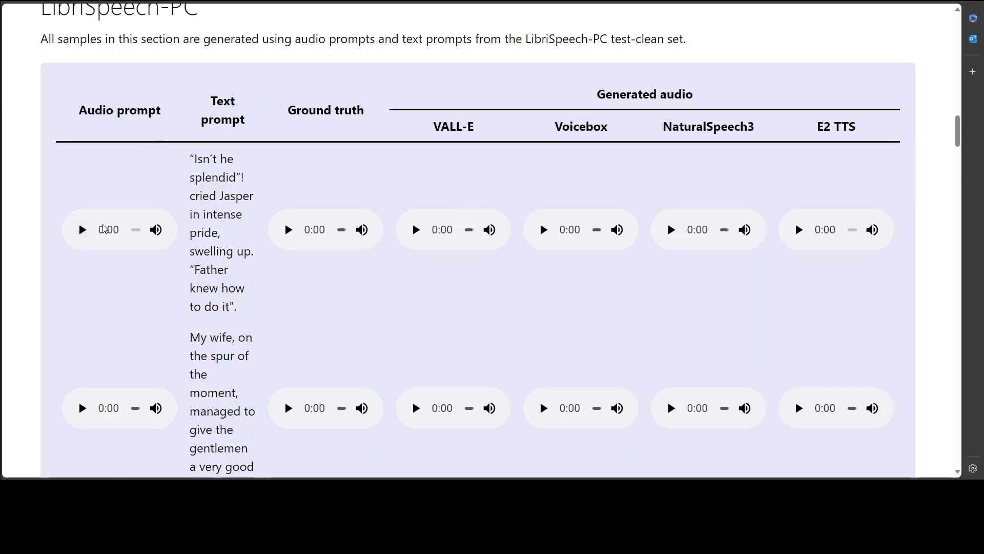
{"action": "mouse_move", "coordinate": [226, 235]}
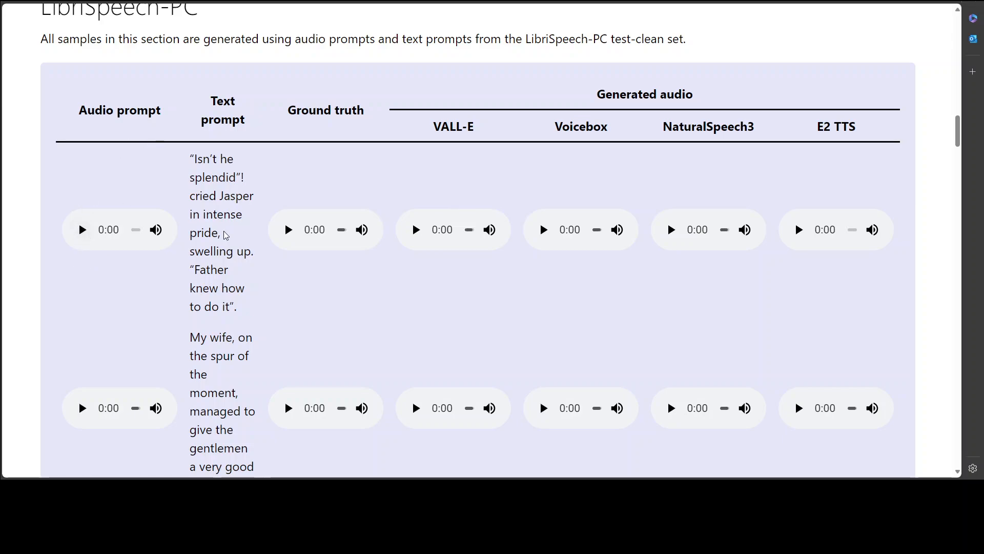
{"action": "mouse_move", "coordinate": [374, 246]}
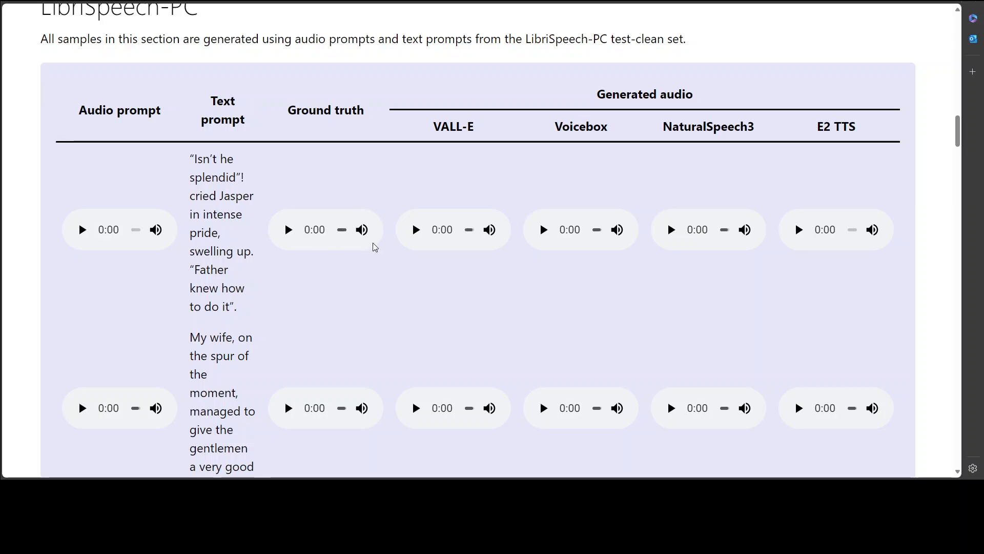
{"action": "mouse_move", "coordinate": [607, 182]}
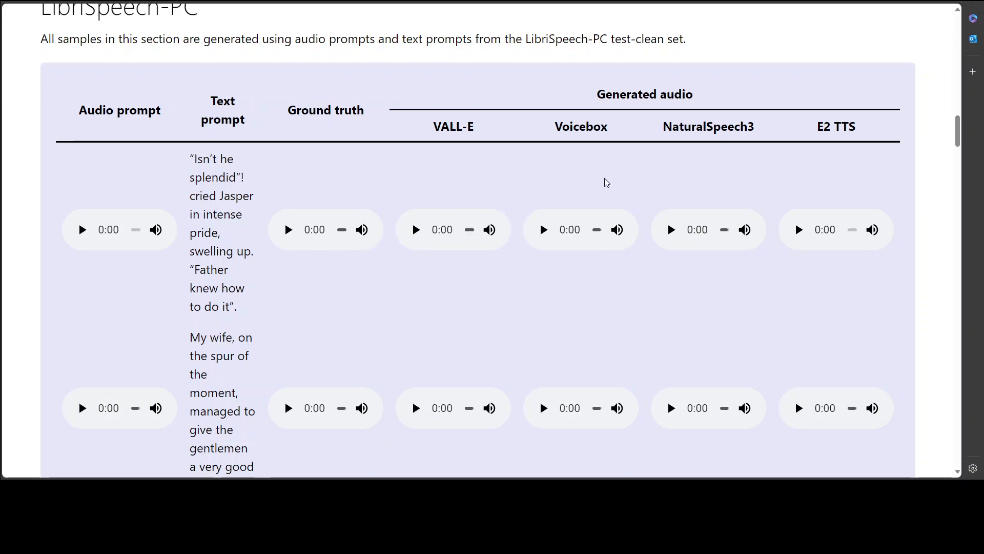
{"action": "mouse_move", "coordinate": [890, 159]}
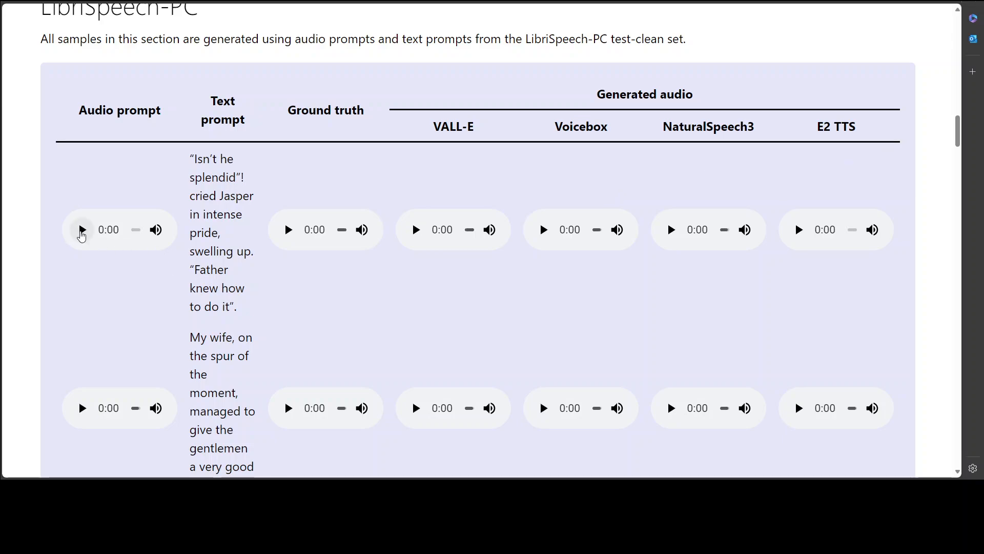
{"action": "left_click", "coordinate": [81, 229]}
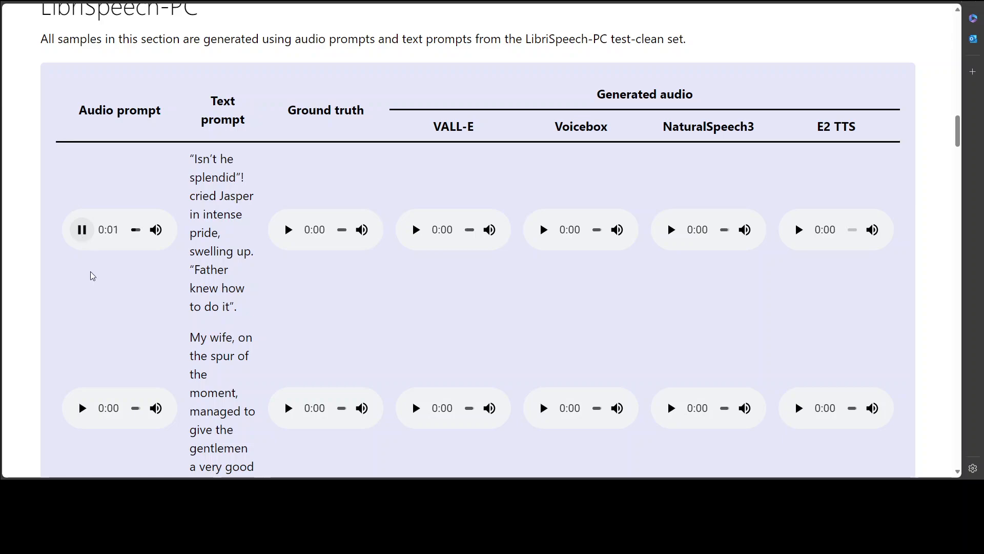
{"action": "left_click", "coordinate": [81, 229]}
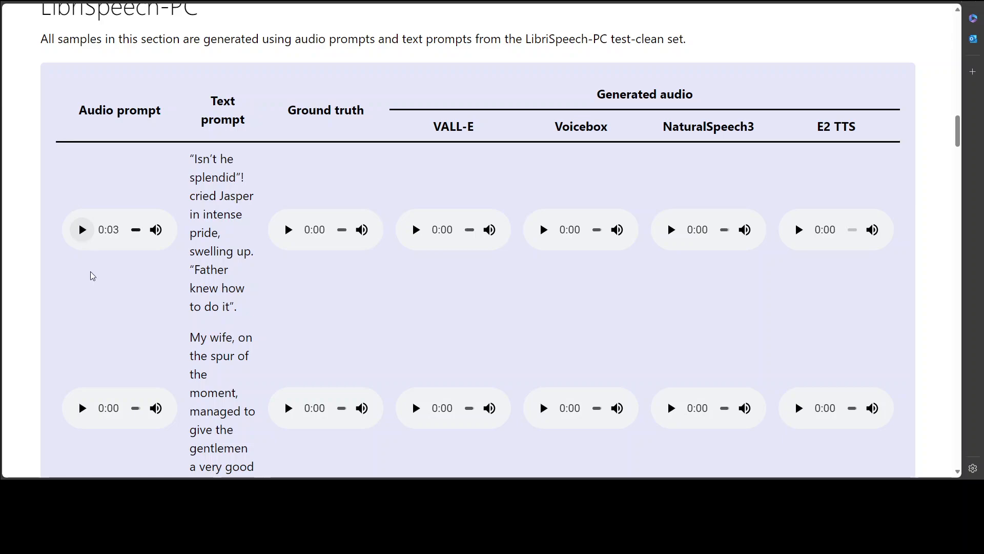
{"action": "mouse_move", "coordinate": [243, 360]}
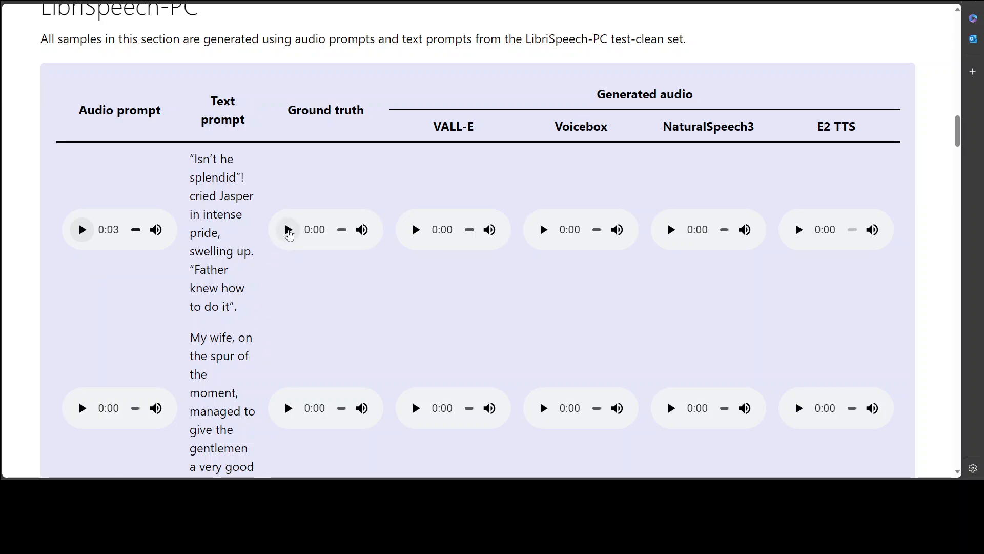
{"action": "left_click", "coordinate": [288, 229]}
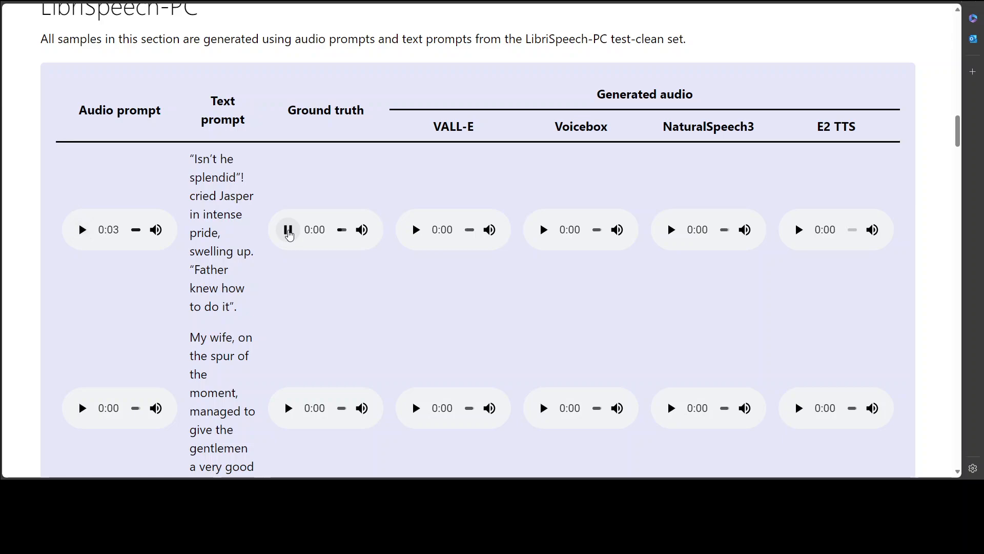
{"action": "left_click", "coordinate": [287, 229]}
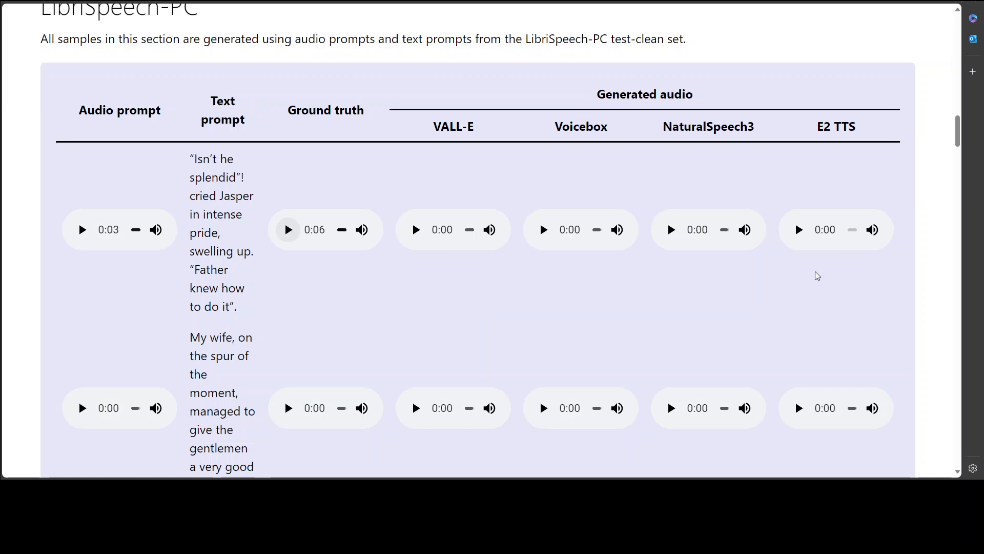
Play and stop the first row's E2 TTS and VALL-E clips
{"action": "left_click", "coordinate": [798, 229]}
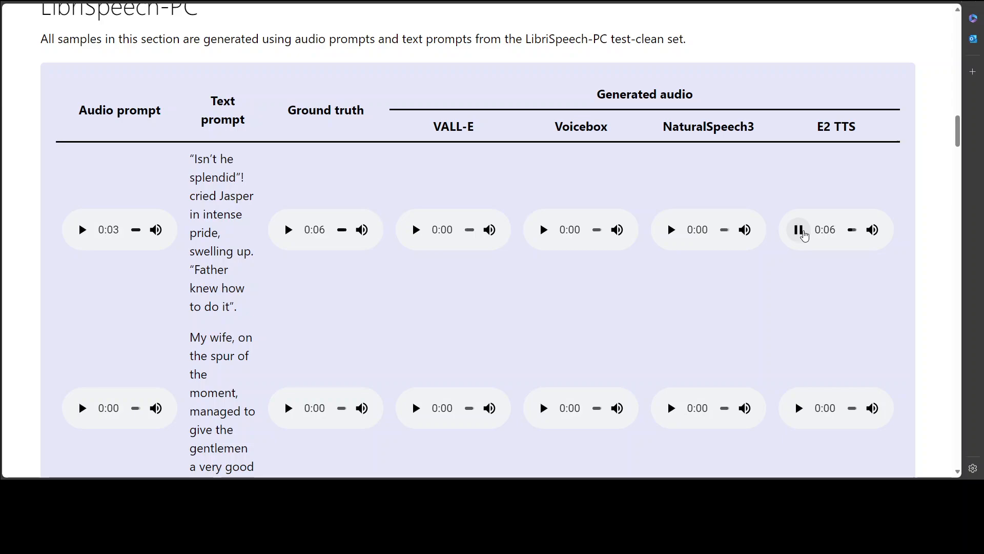
{"action": "left_click", "coordinate": [798, 229]}
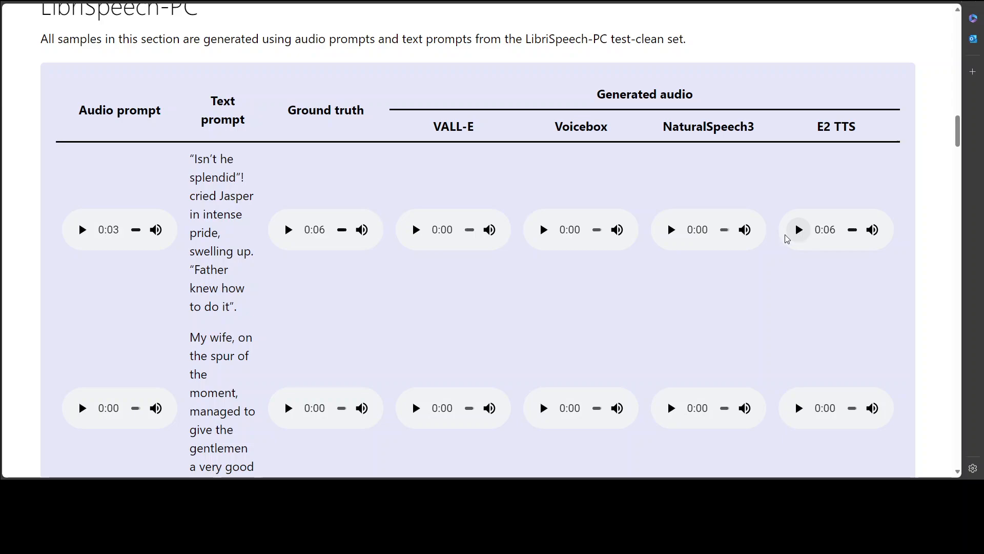
{"action": "mouse_move", "coordinate": [820, 282]}
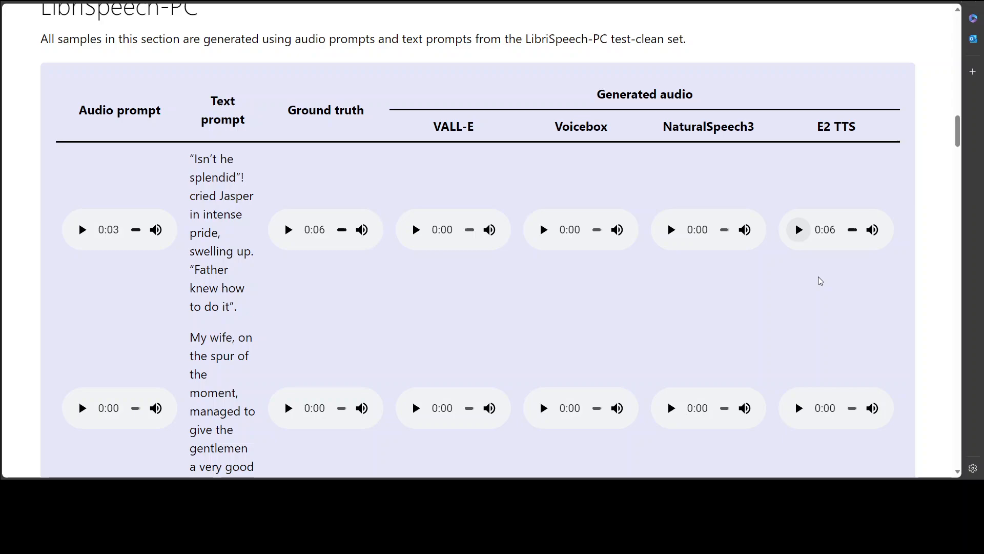
{"action": "mouse_move", "coordinate": [434, 239]}
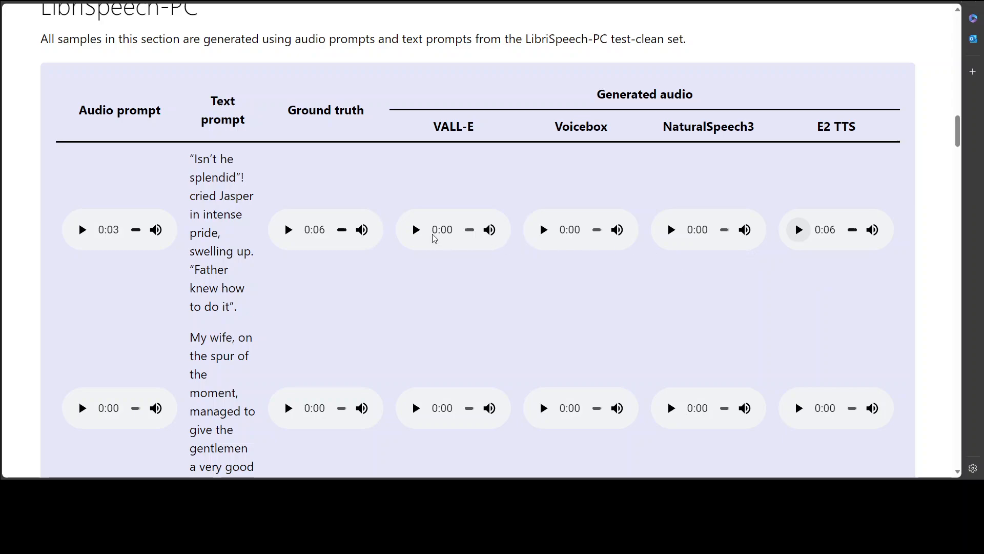
{"action": "left_click", "coordinate": [416, 230]}
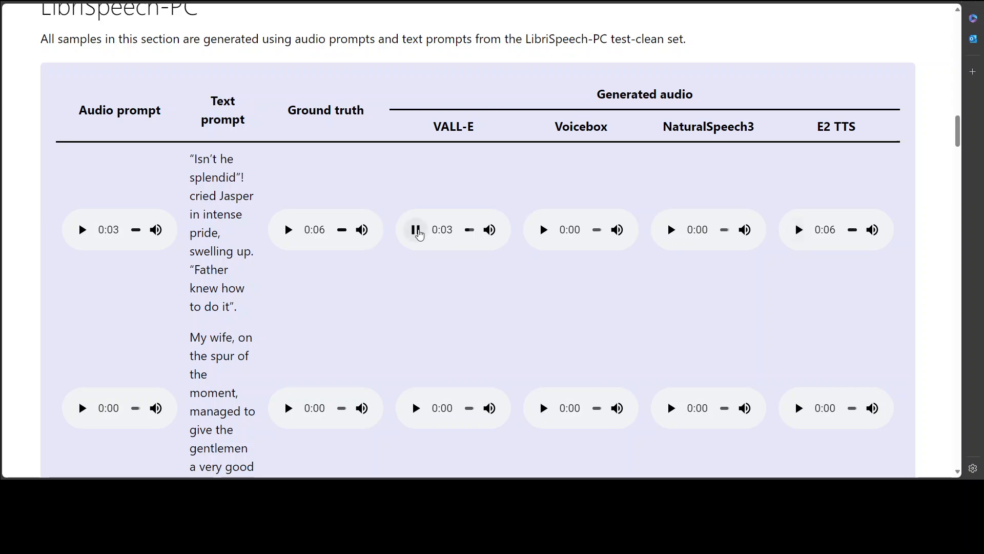
{"action": "left_click", "coordinate": [415, 229]}
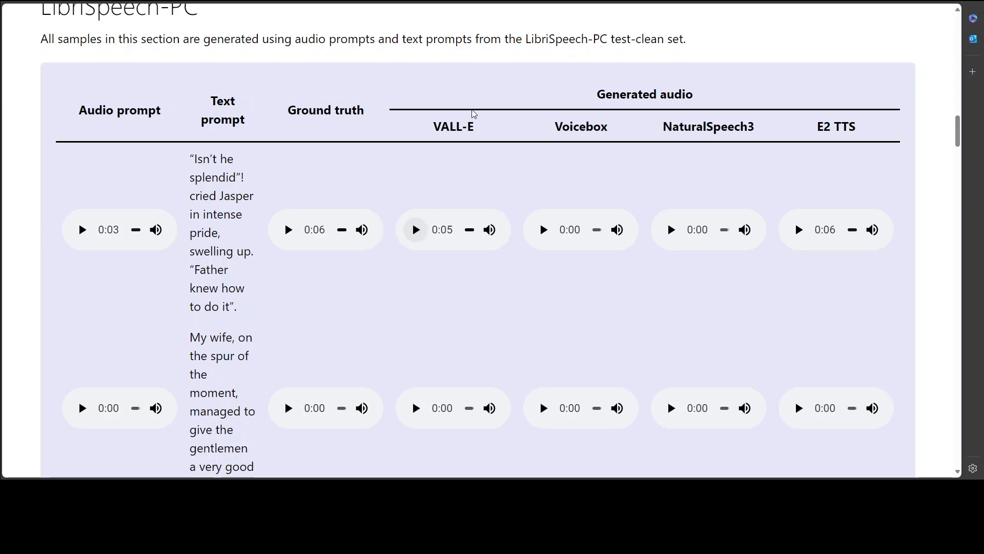
{"action": "mouse_move", "coordinate": [861, 206]}
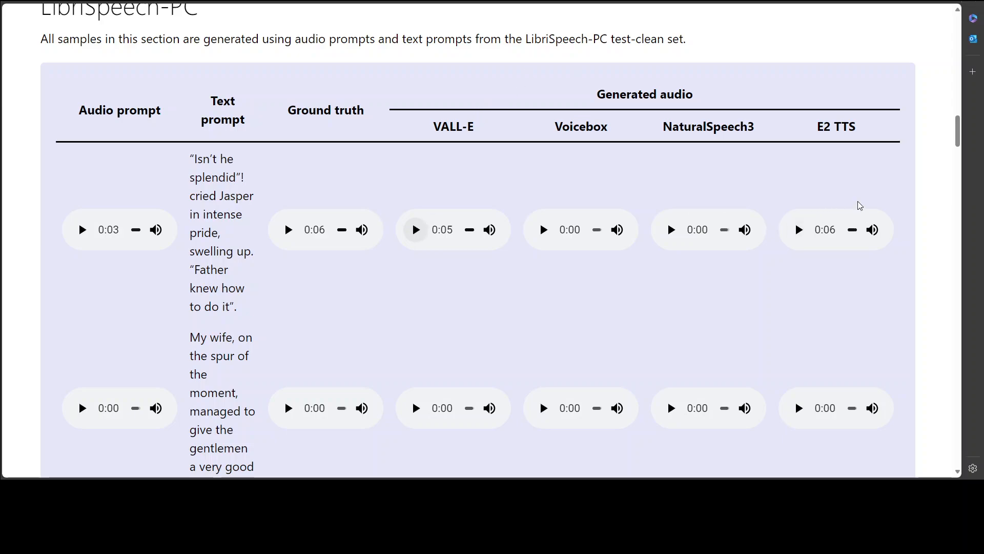
Scroll past the LibriSpeech-PC table to the RAVDESS table of Voicebox and E2 TTS samples
{"action": "scroll", "scroll_direction": "up", "scroll_amount": 3}
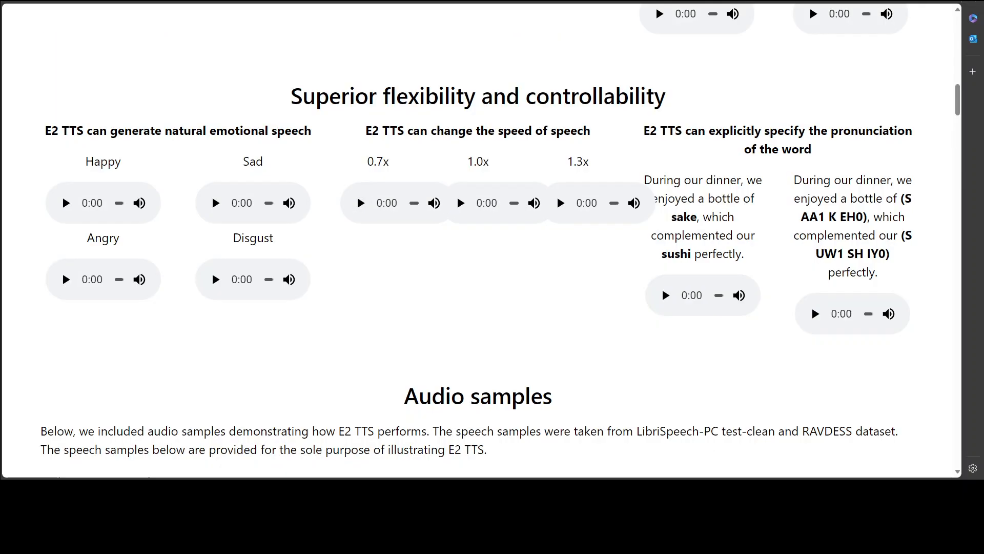
{"action": "mouse_move", "coordinate": [229, 172]}
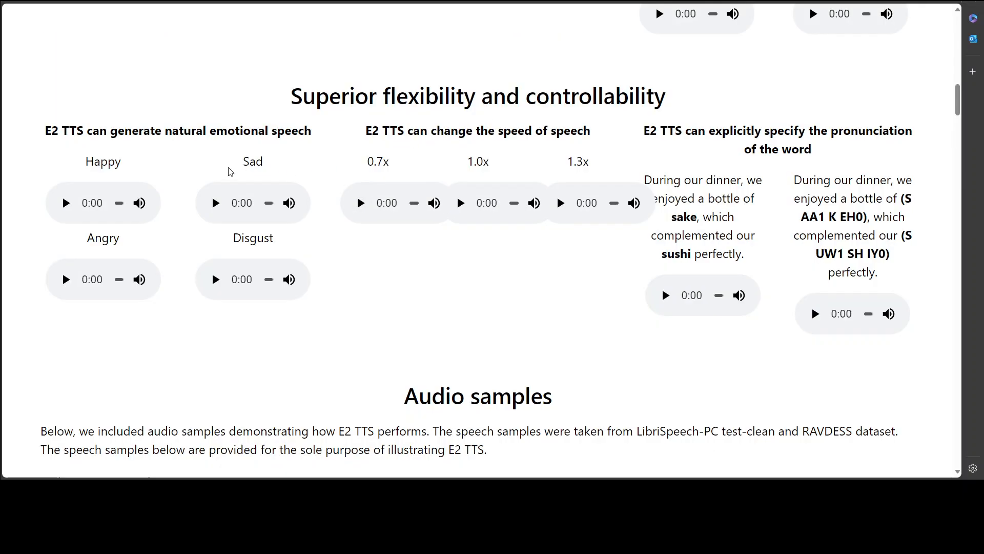
{"action": "scroll", "scroll_direction": "down", "scroll_amount": 3}
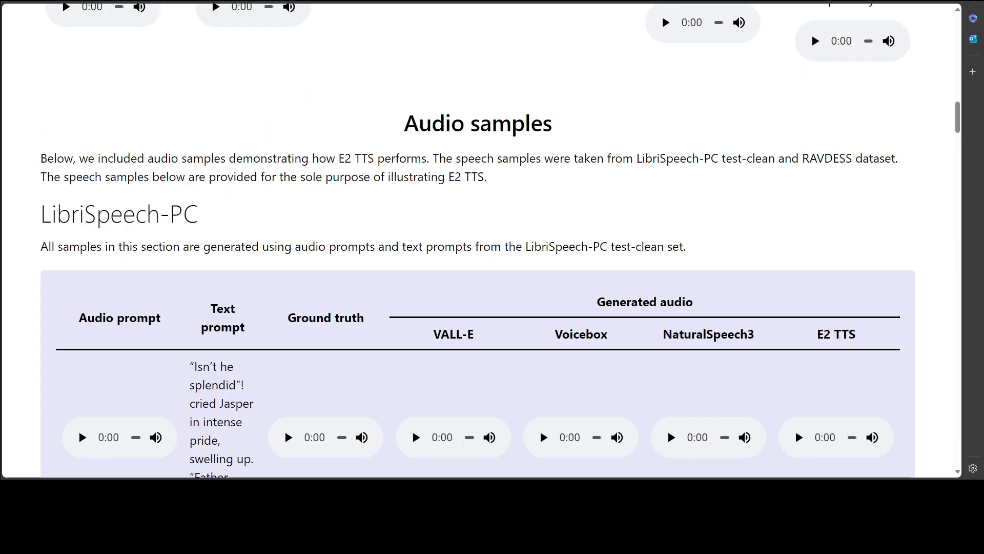
{"action": "scroll", "scroll_direction": "down", "scroll_amount": 3}
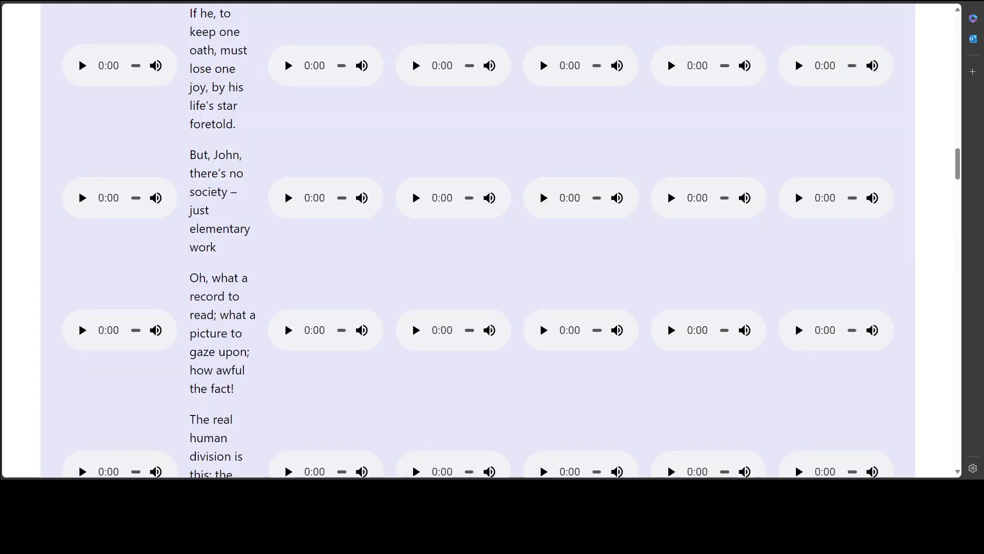
{"action": "scroll", "scroll_direction": "up", "scroll_amount": 3}
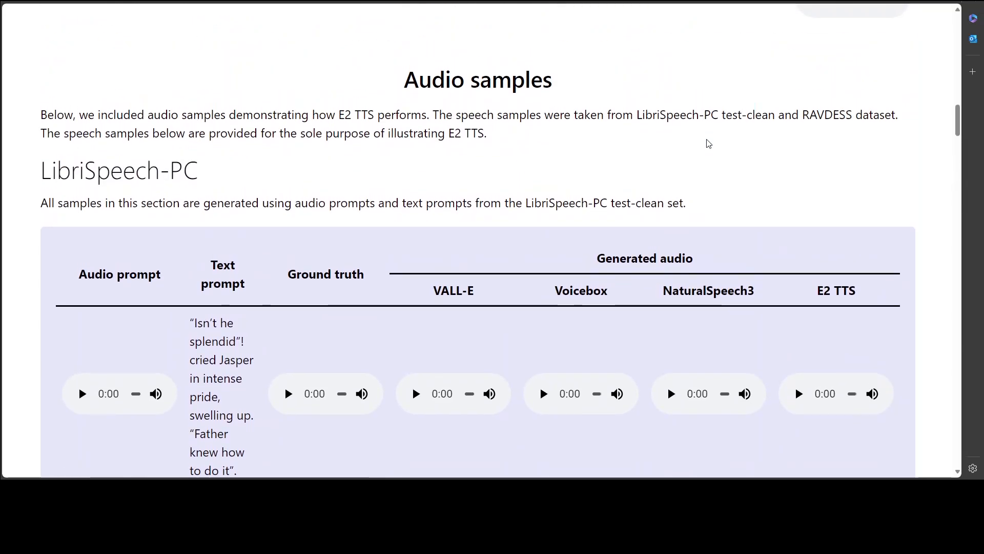
{"action": "scroll", "scroll_direction": "down", "scroll_amount": 3}
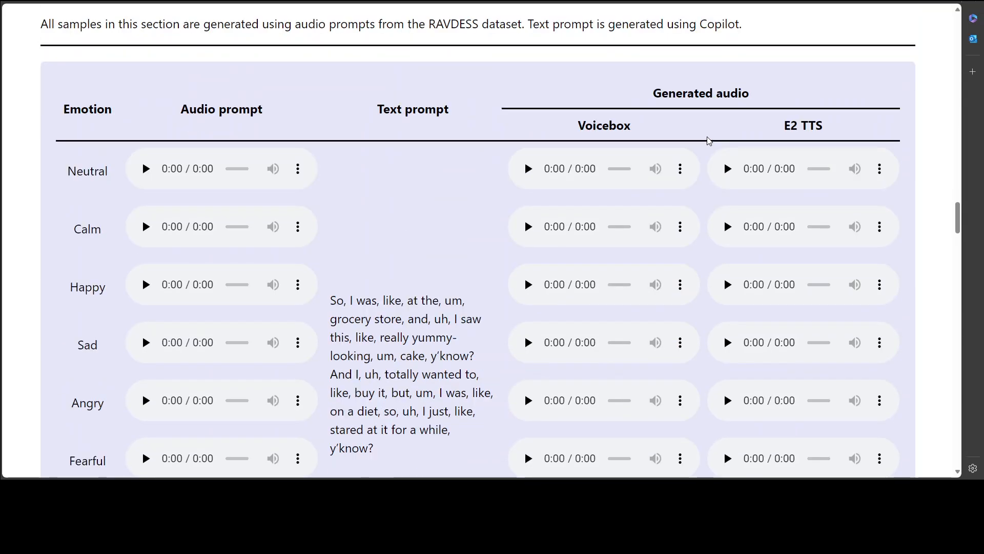
{"action": "scroll", "scroll_direction": "up", "scroll_amount": 3}
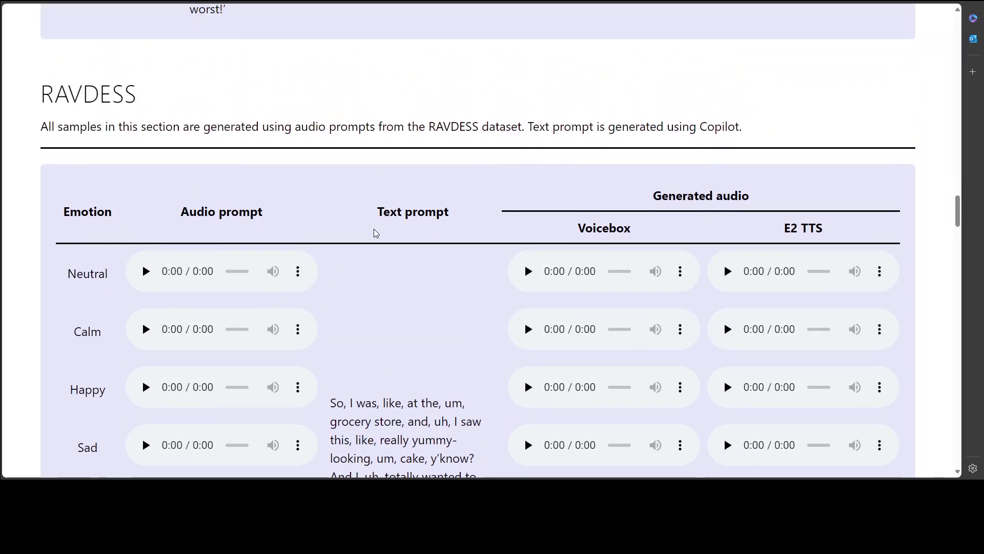
{"action": "scroll", "scroll_direction": "down", "scroll_amount": 3}
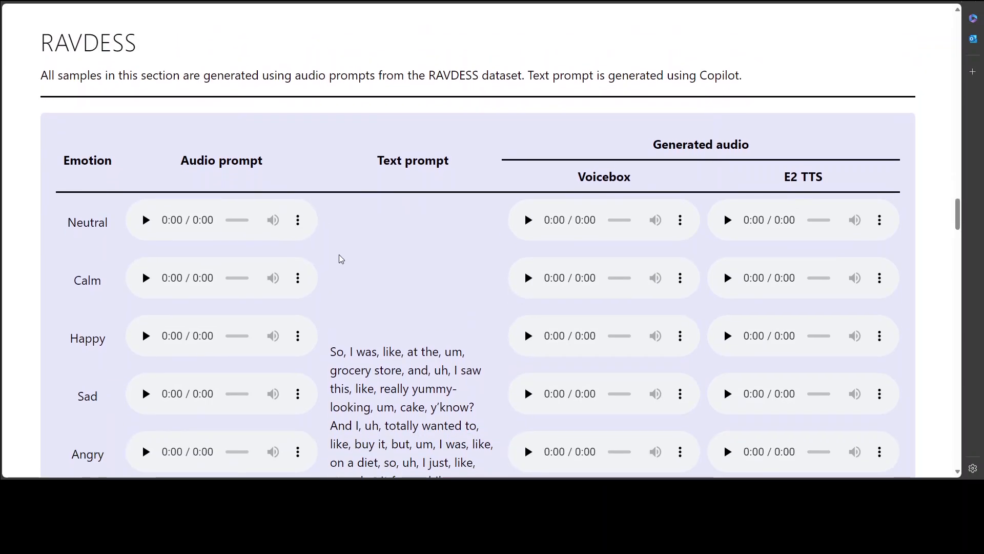
{"action": "scroll", "scroll_direction": "down", "scroll_amount": 3}
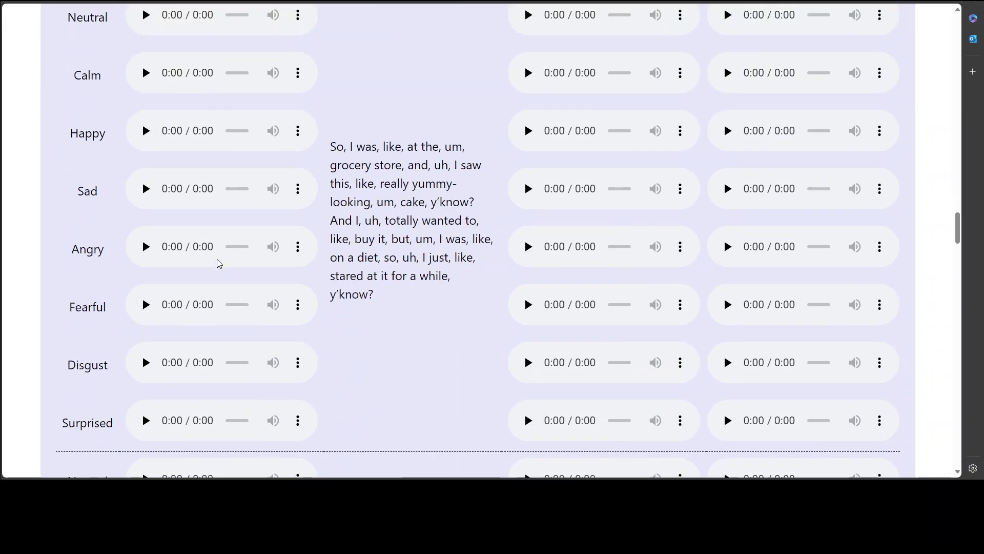
Play the Angry prompt fully, then stop the Voicebox Angry sample at 0:08
{"action": "left_click", "coordinate": [145, 246]}
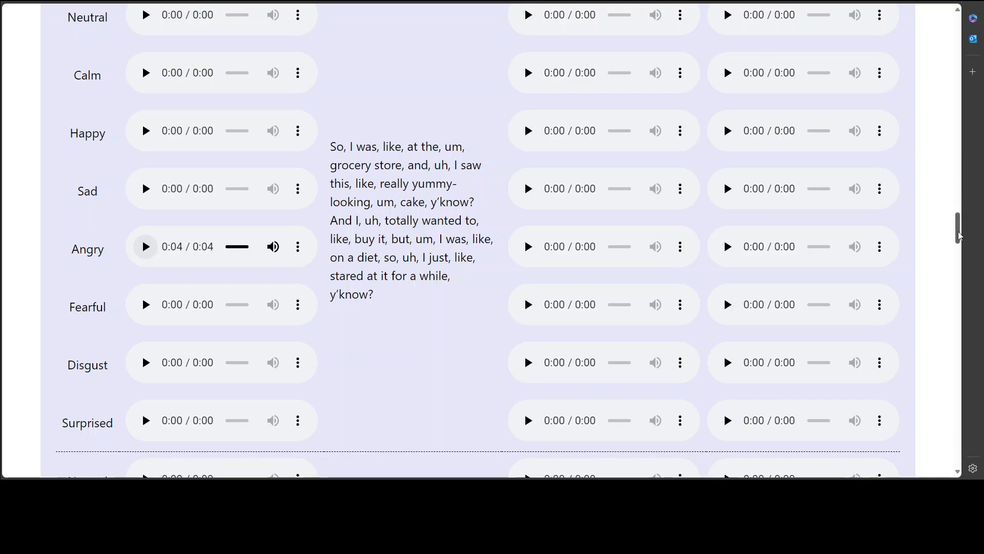
{"action": "scroll", "scroll_direction": "up", "scroll_amount": 3}
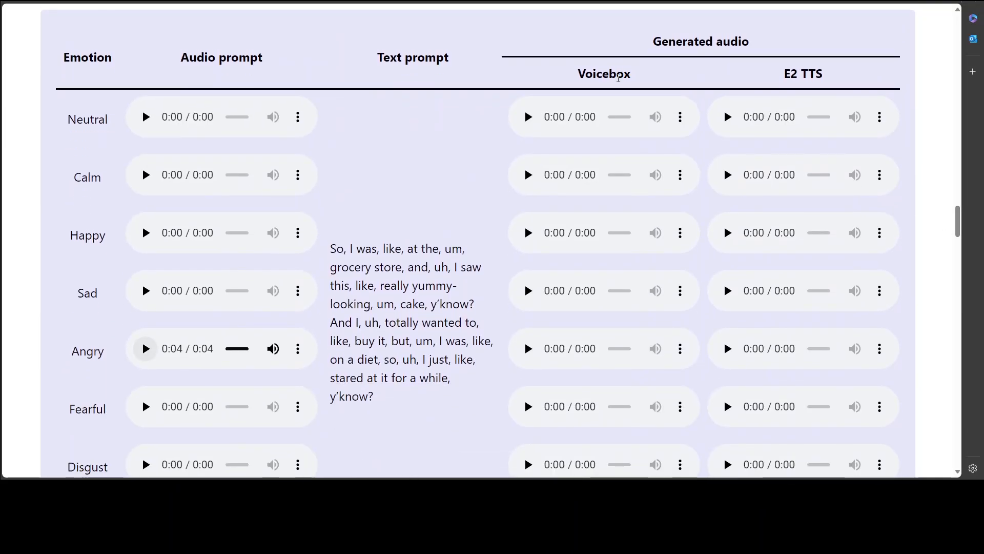
{"action": "mouse_move", "coordinate": [528, 329]}
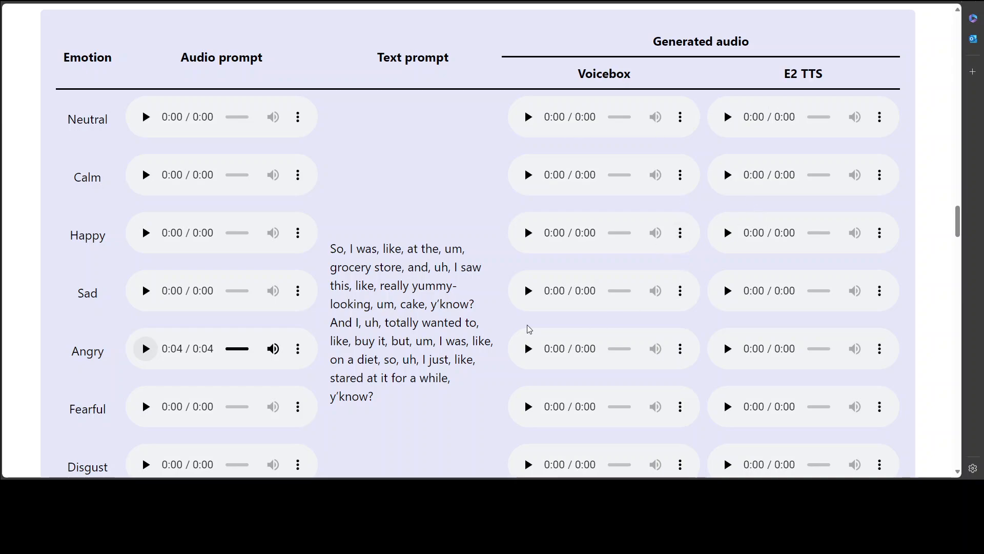
{"action": "left_click", "coordinate": [528, 349]}
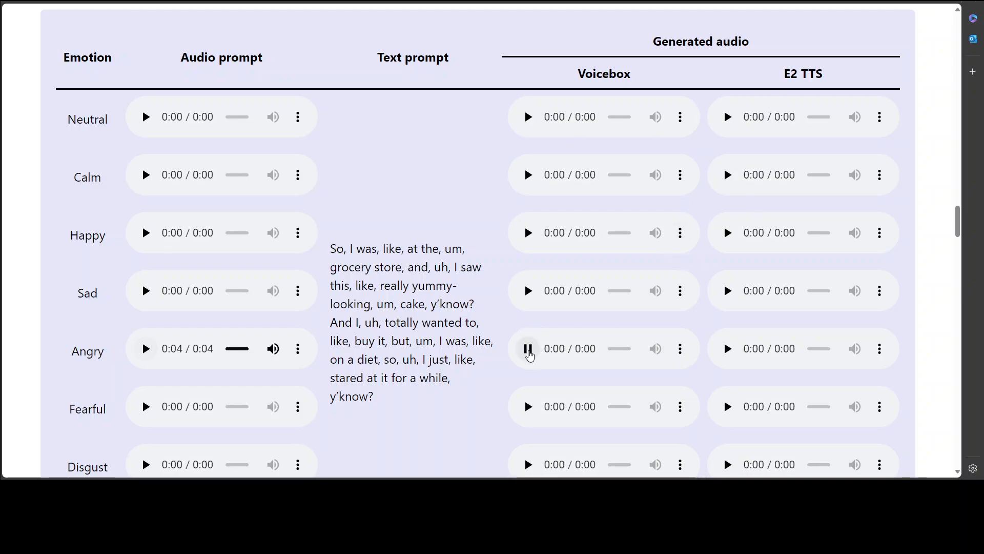
{"action": "left_click", "coordinate": [528, 349]}
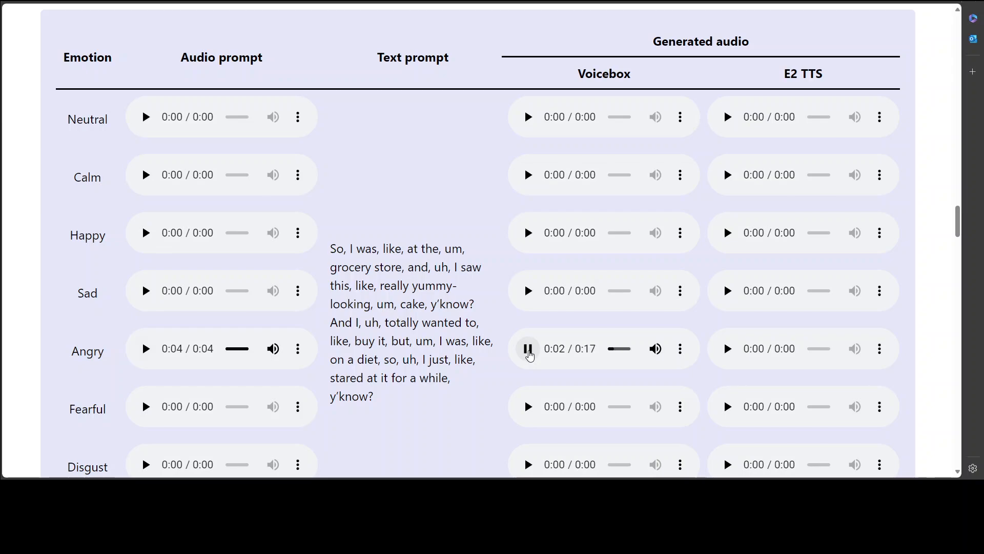
{"action": "left_click", "coordinate": [528, 349]}
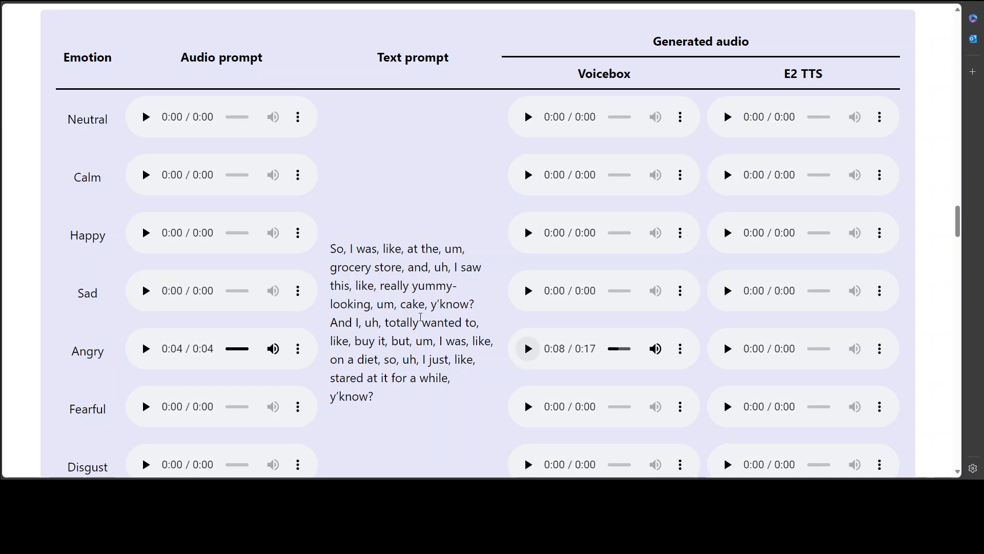
{"action": "mouse_move", "coordinate": [619, 103]}
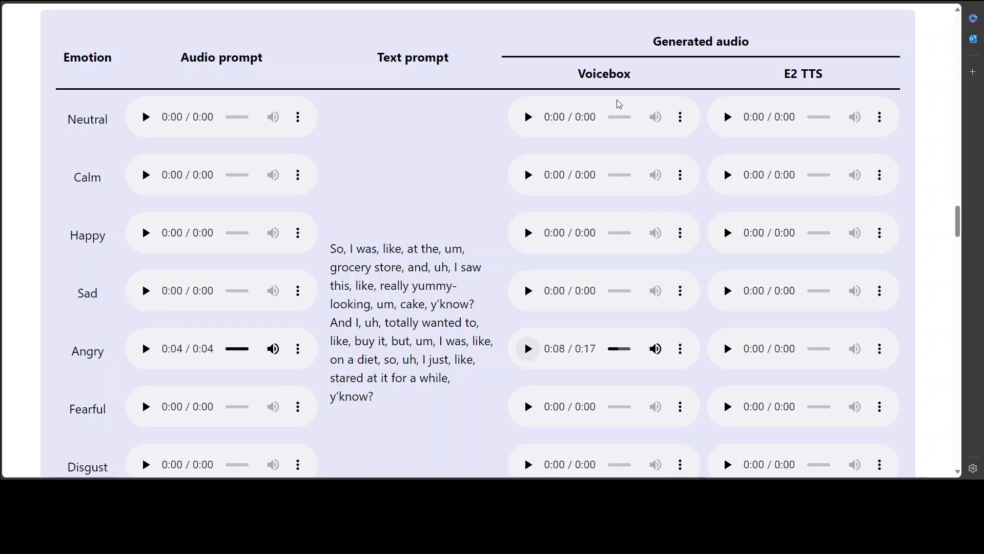
{"action": "mouse_move", "coordinate": [856, 227]}
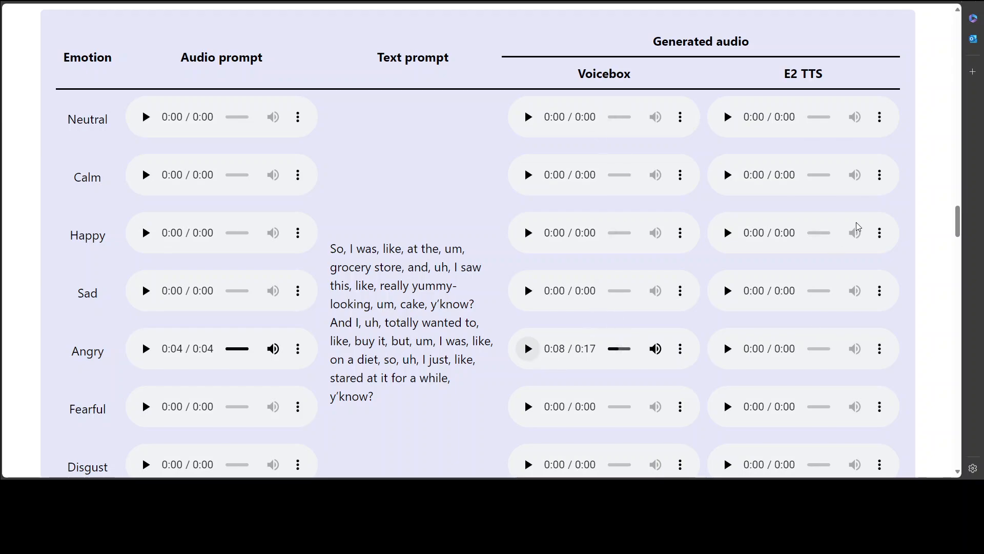
Pause the E2 TTS Angry sample at 0:09 and highlight 'uh' in the text prompt
{"action": "left_click", "coordinate": [727, 349]}
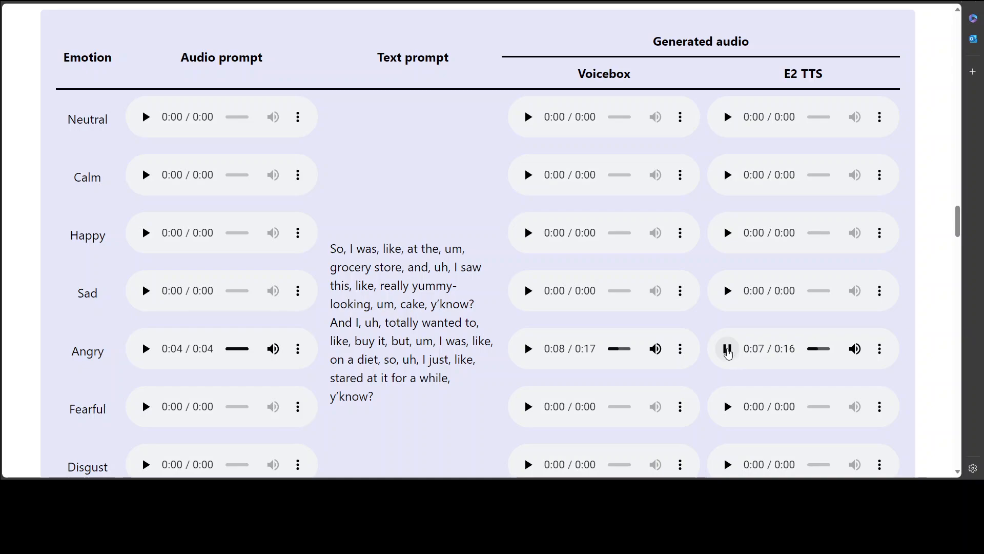
{"action": "left_click", "coordinate": [726, 348]}
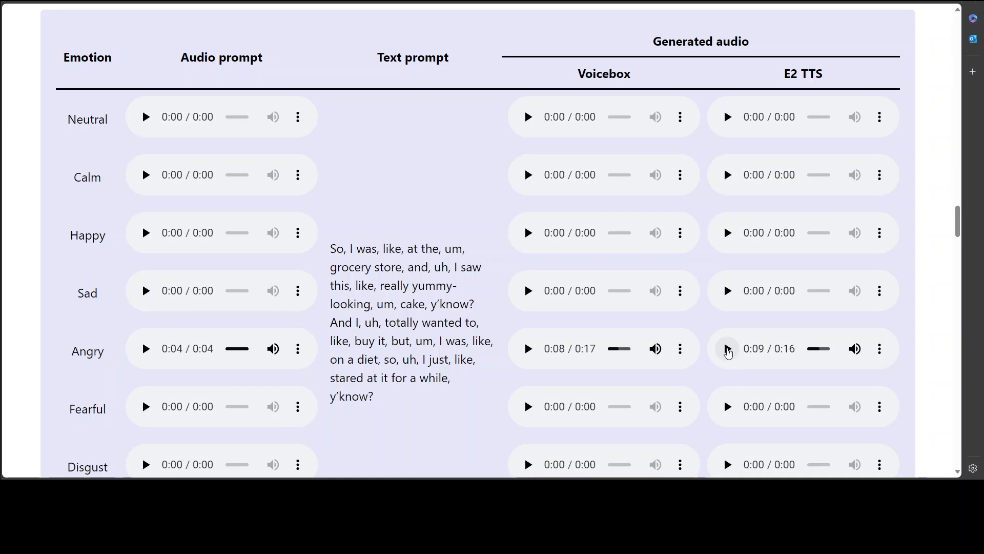
{"action": "double_click", "coordinate": [372, 322]}
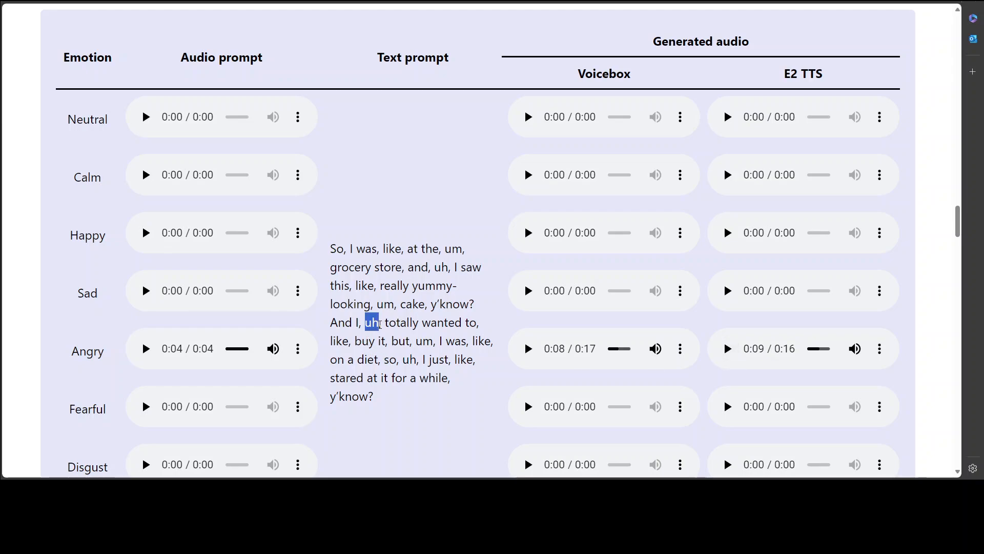
{"action": "scroll", "scroll_direction": "down", "scroll_amount": 3}
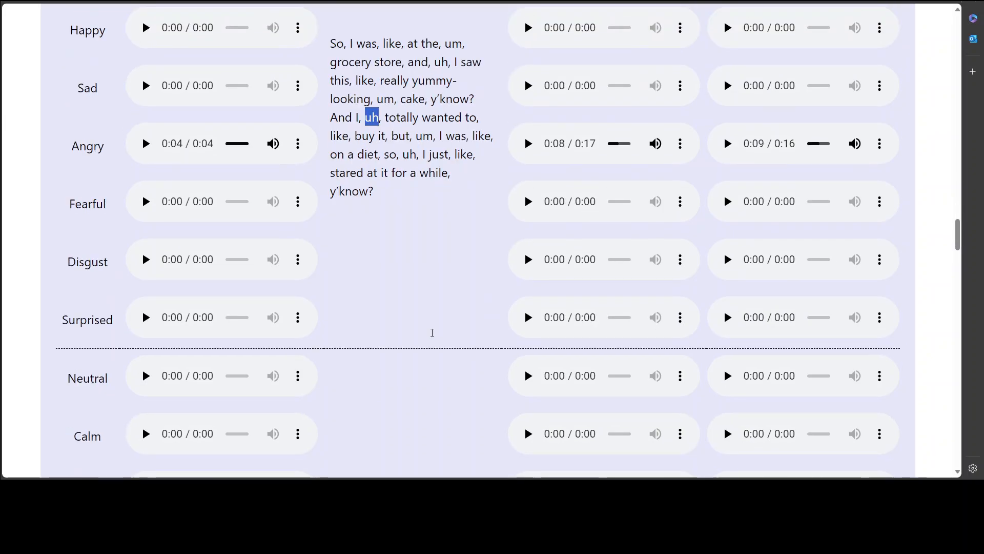
Play the 'Excited engineers' hard-sentence prompt, then its E2 TTS clip to 0:02
{"action": "scroll", "scroll_direction": "down", "scroll_amount": 3}
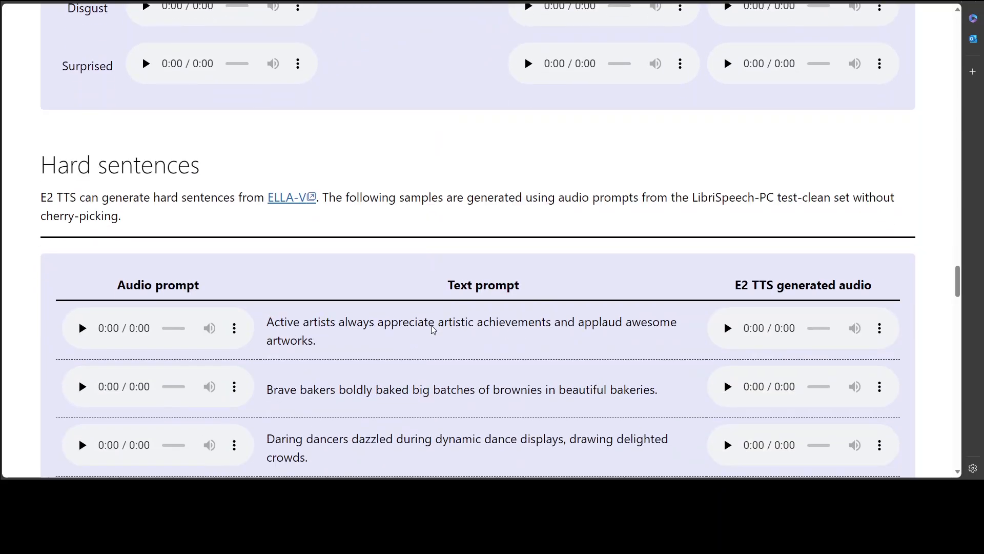
{"action": "scroll", "scroll_direction": "down", "scroll_amount": 3}
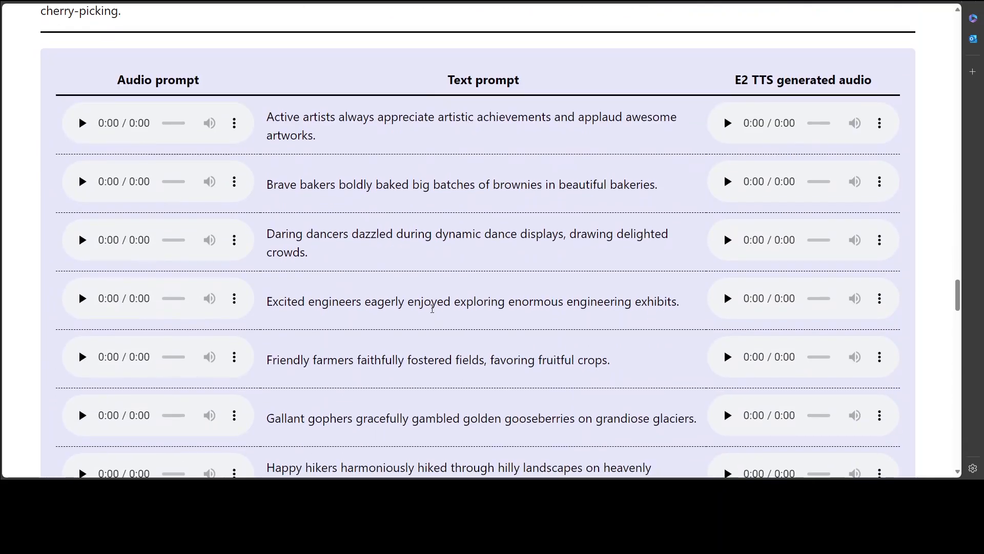
{"action": "mouse_move", "coordinate": [108, 321]}
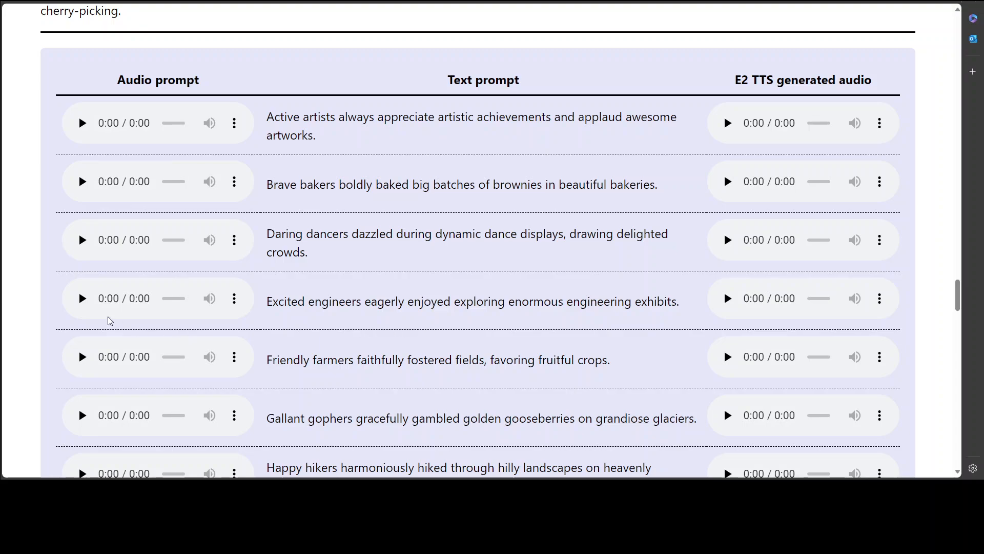
{"action": "left_click", "coordinate": [81, 299]}
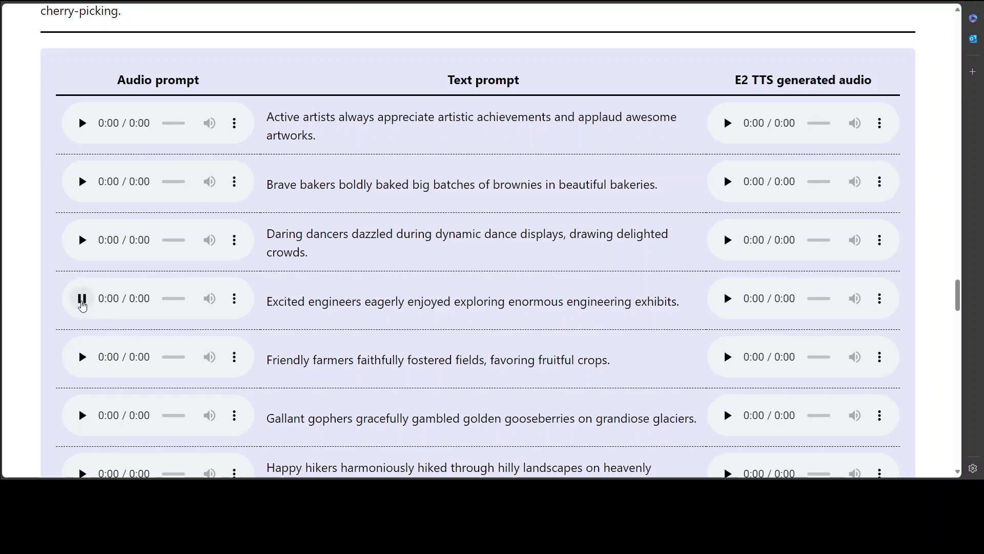
{"action": "left_click", "coordinate": [82, 299]}
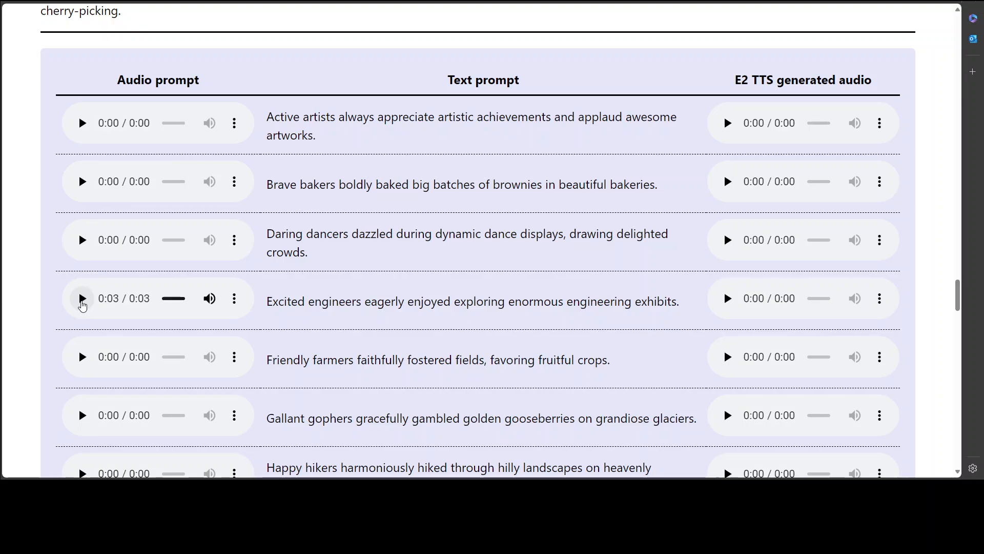
{"action": "mouse_move", "coordinate": [727, 299]}
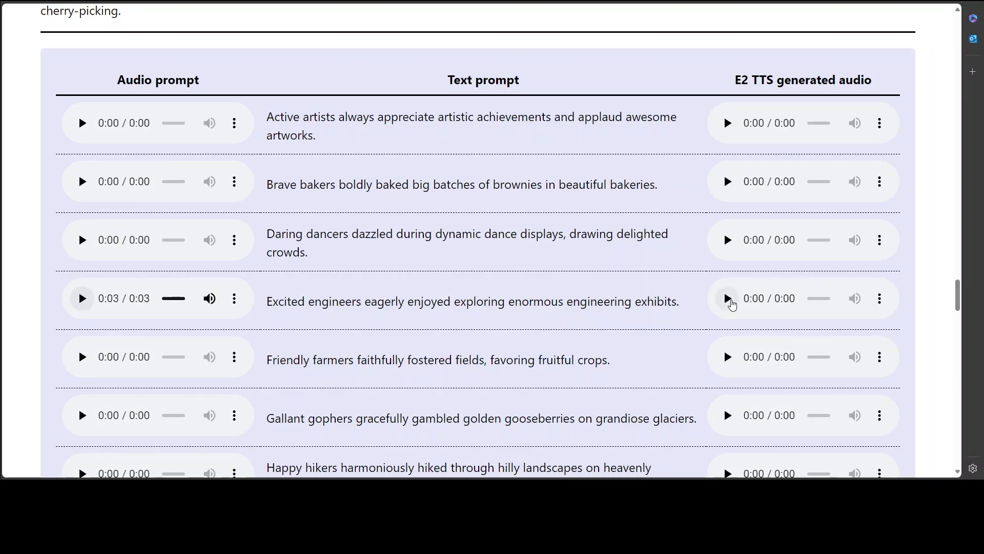
{"action": "left_click", "coordinate": [727, 298]}
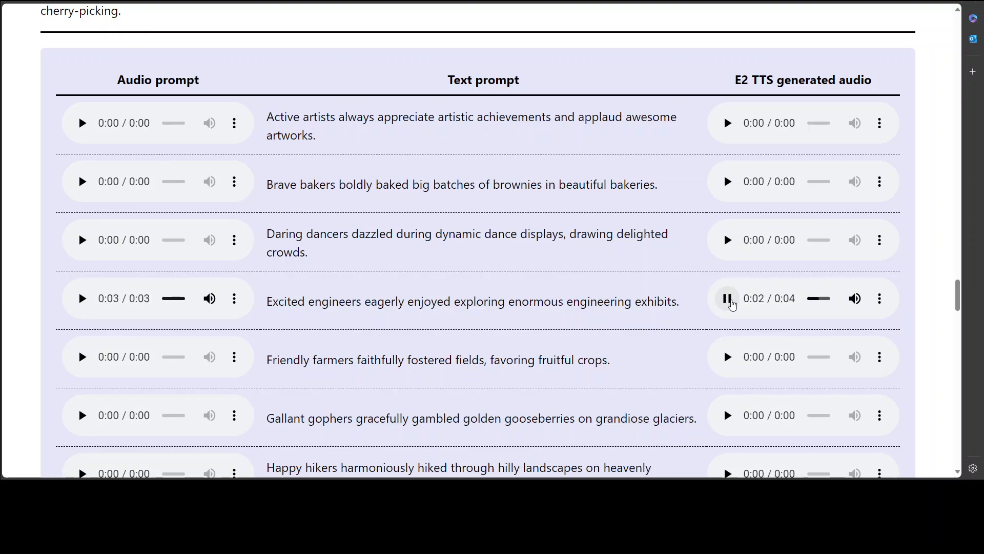
{"action": "mouse_move", "coordinate": [706, 326]}
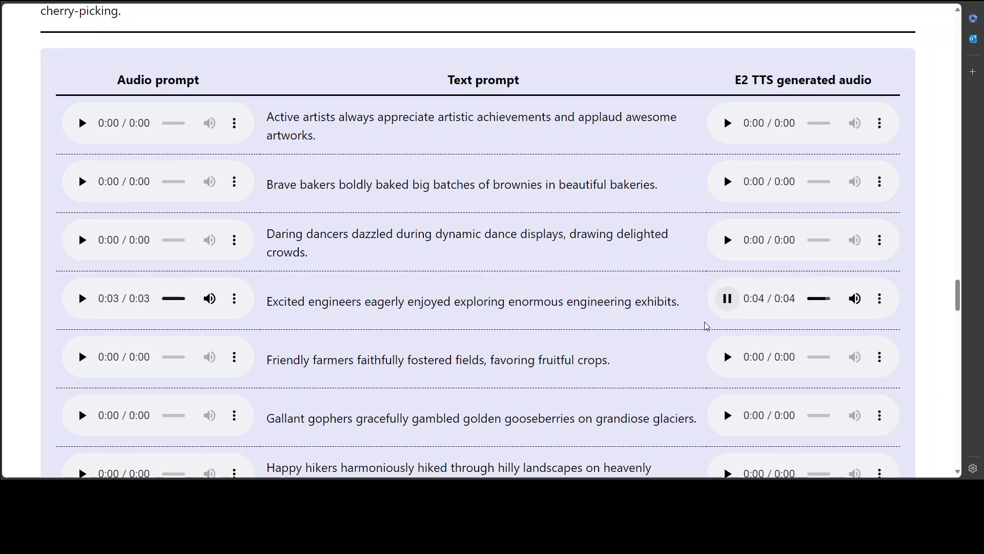
Play the sawdust sentence's prompt and 1.0x clip, then its 1.3x clip to 0:06
{"action": "scroll", "scroll_direction": "down", "scroll_amount": 3}
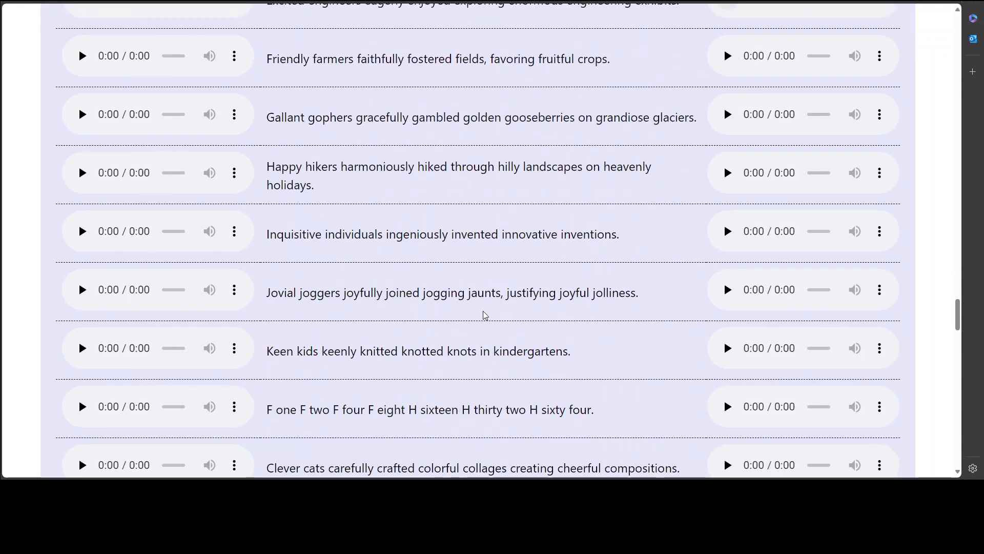
{"action": "scroll", "scroll_direction": "up", "scroll_amount": 3}
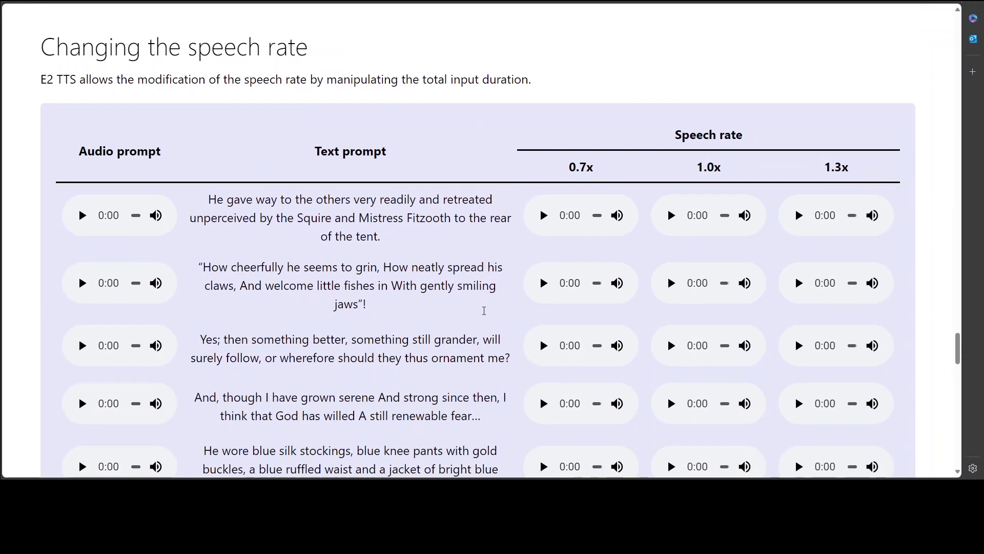
{"action": "scroll", "scroll_direction": "down", "scroll_amount": 3}
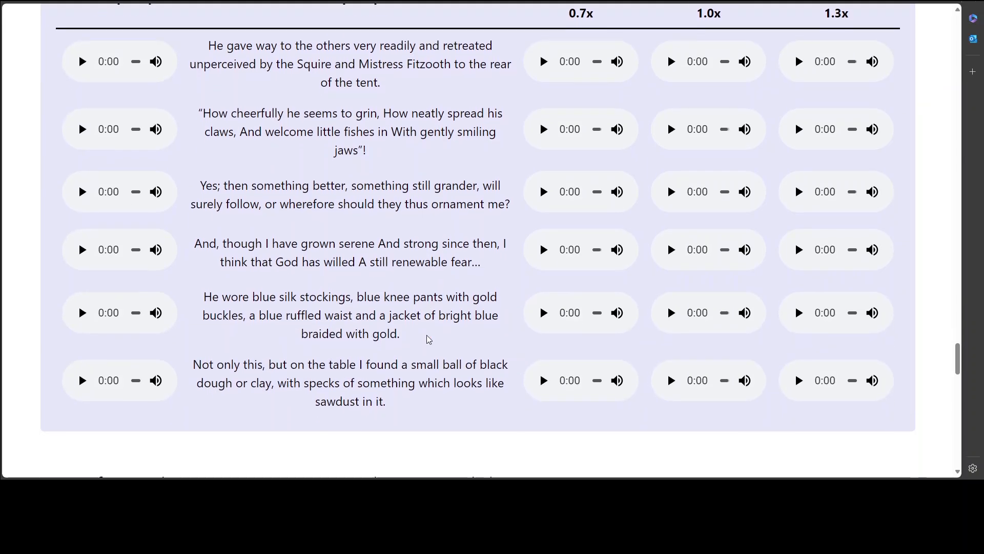
{"action": "scroll", "scroll_direction": "down", "scroll_amount": 3}
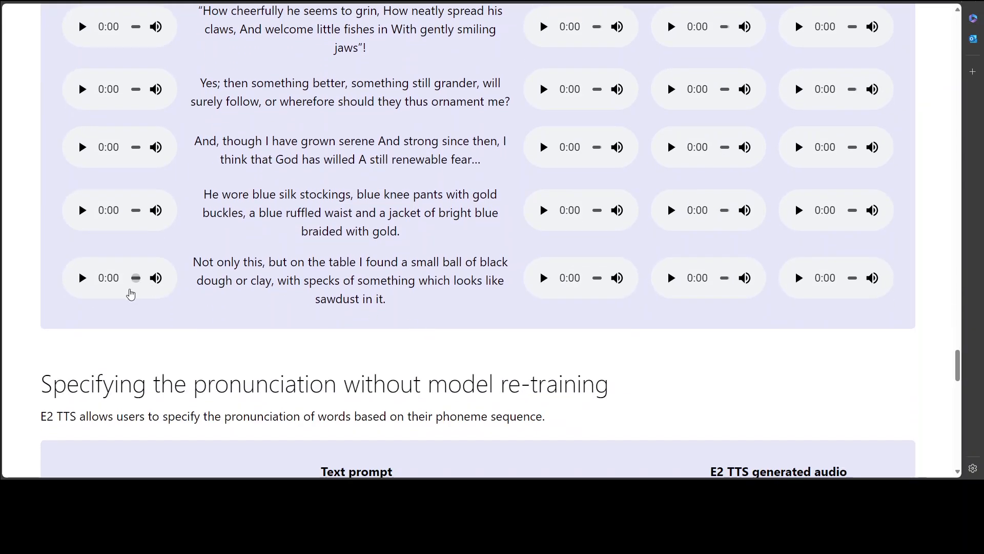
{"action": "left_click", "coordinate": [81, 277]}
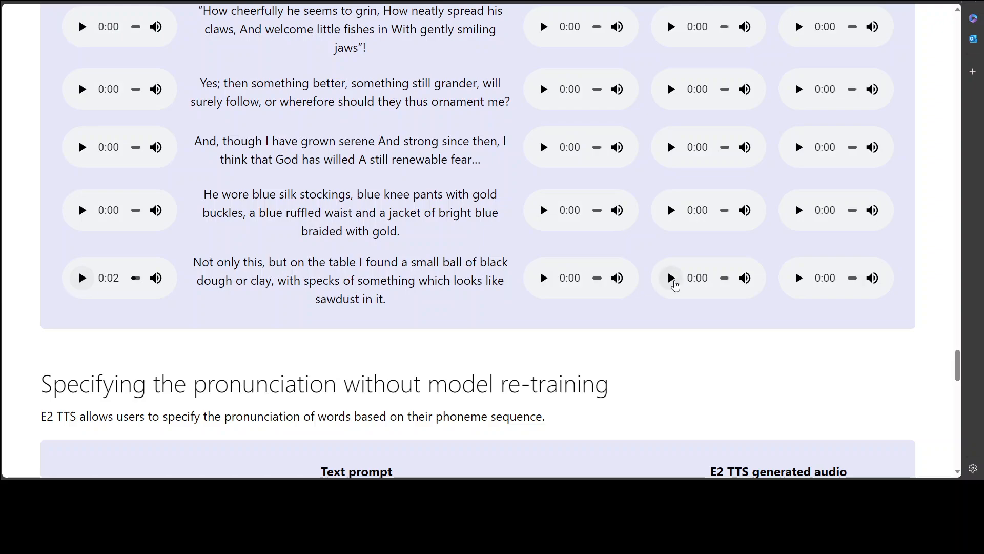
{"action": "left_click", "coordinate": [670, 277]}
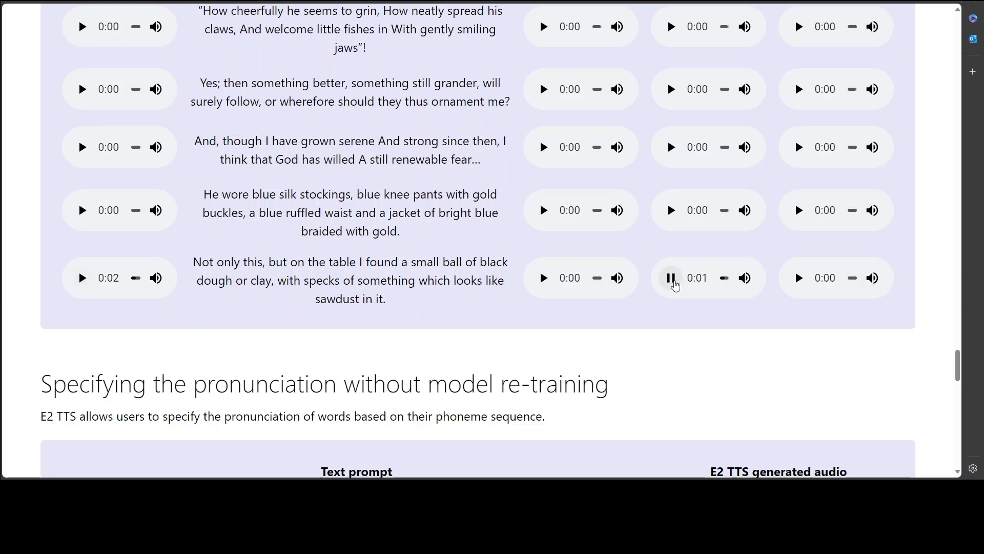
{"action": "left_click", "coordinate": [799, 277]}
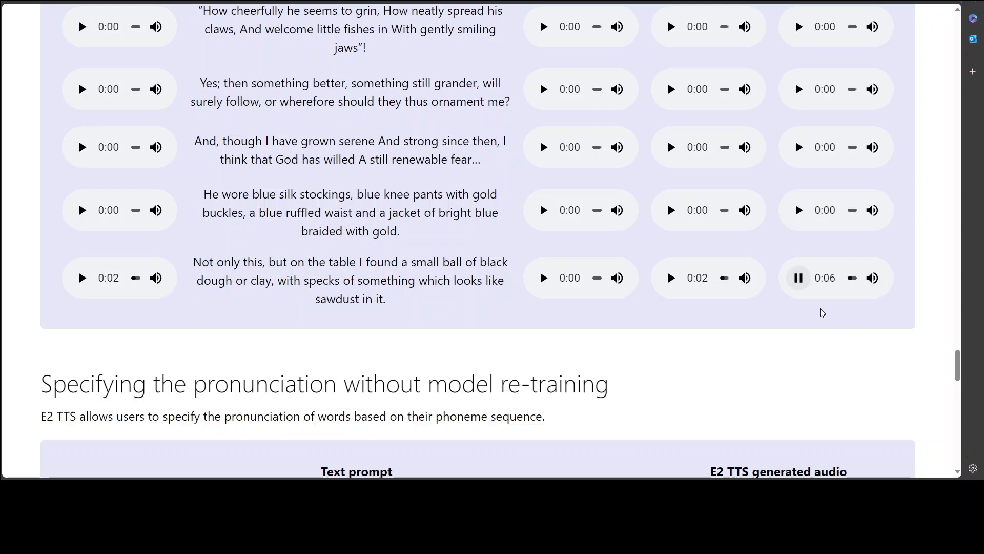
Select the word 'Qin' in the pronunciation table and play its Qin Dynasty sample
{"action": "scroll", "scroll_direction": "down", "scroll_amount": 3}
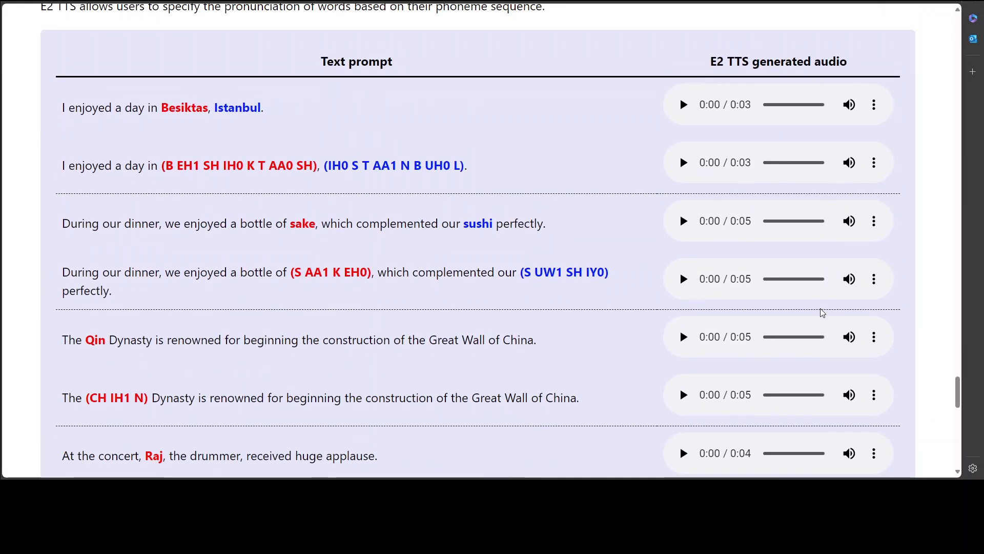
{"action": "scroll", "scroll_direction": "up", "scroll_amount": 3}
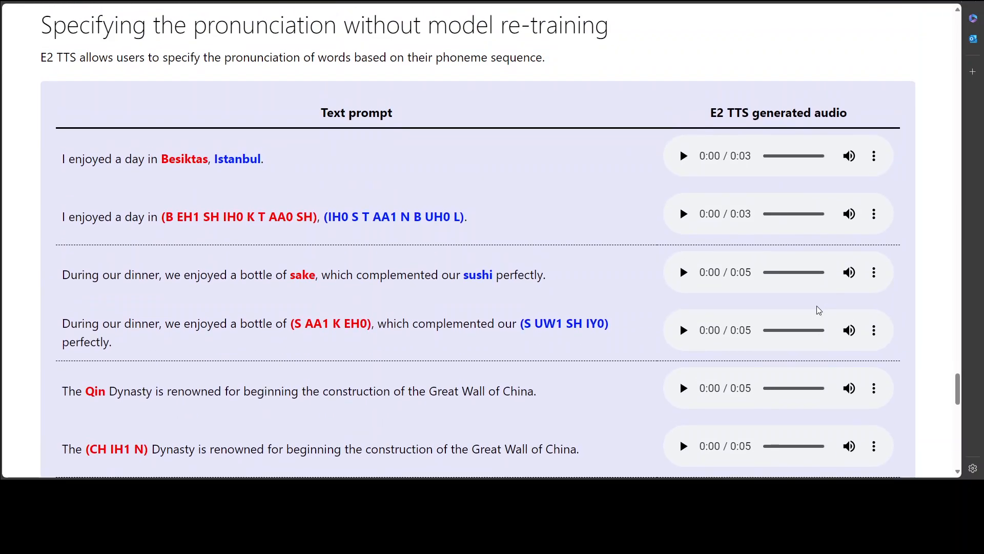
{"action": "mouse_move", "coordinate": [618, 249]}
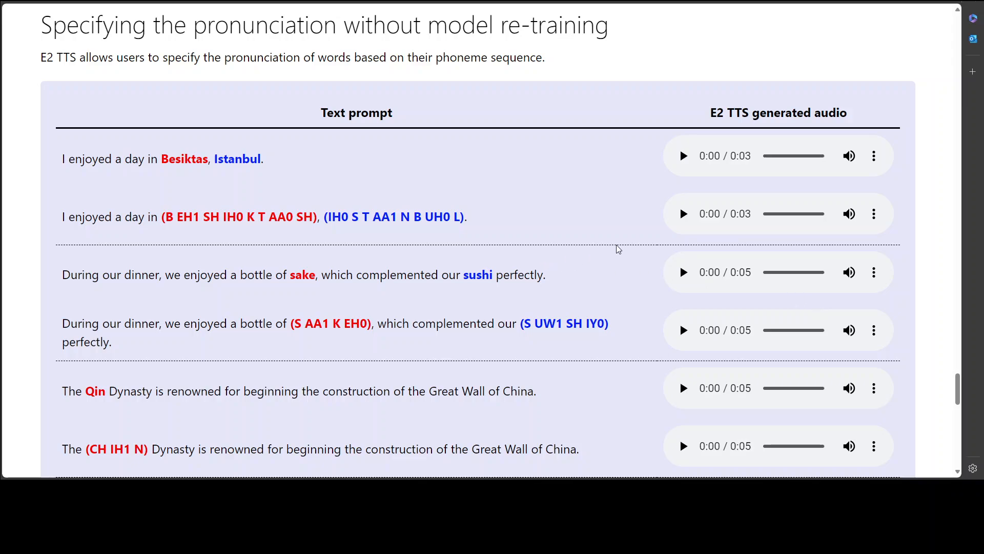
{"action": "scroll", "scroll_direction": "down", "scroll_amount": 3}
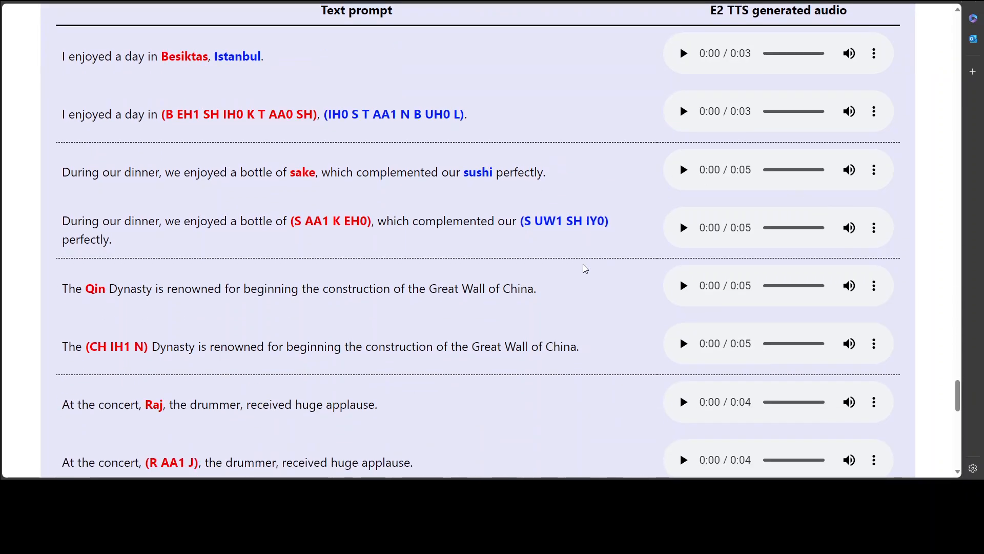
{"action": "scroll", "scroll_direction": "down", "scroll_amount": 3}
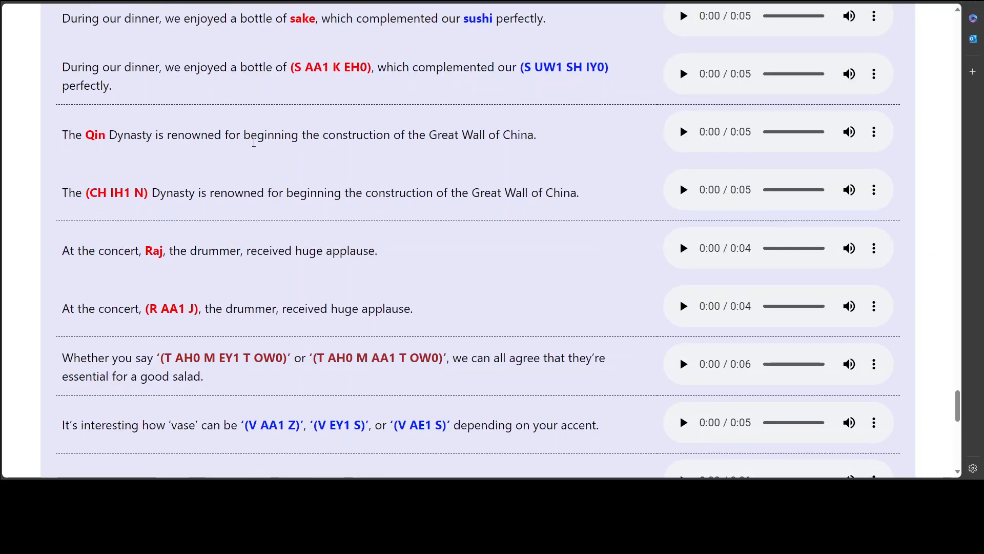
{"action": "double_click", "coordinate": [94, 134]}
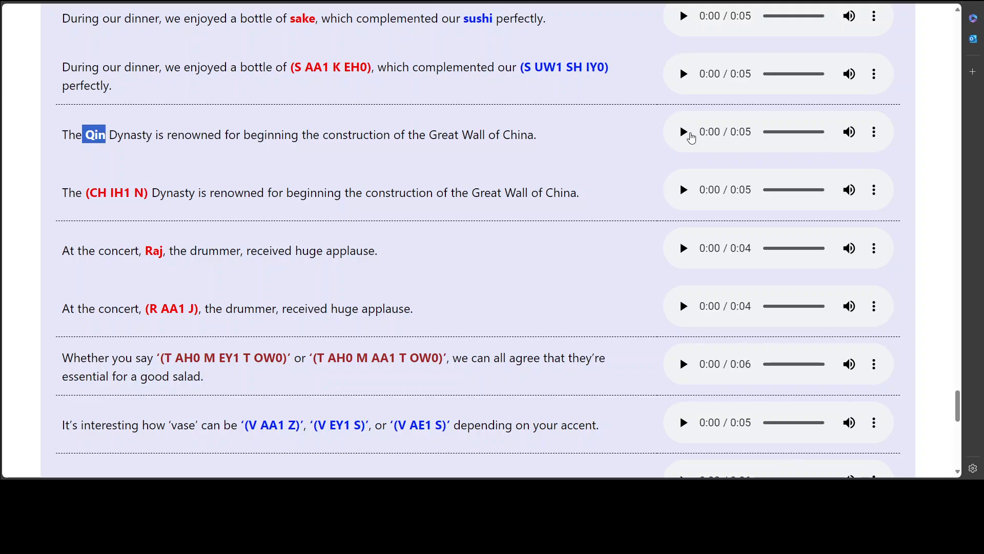
{"action": "left_click", "coordinate": [683, 132]}
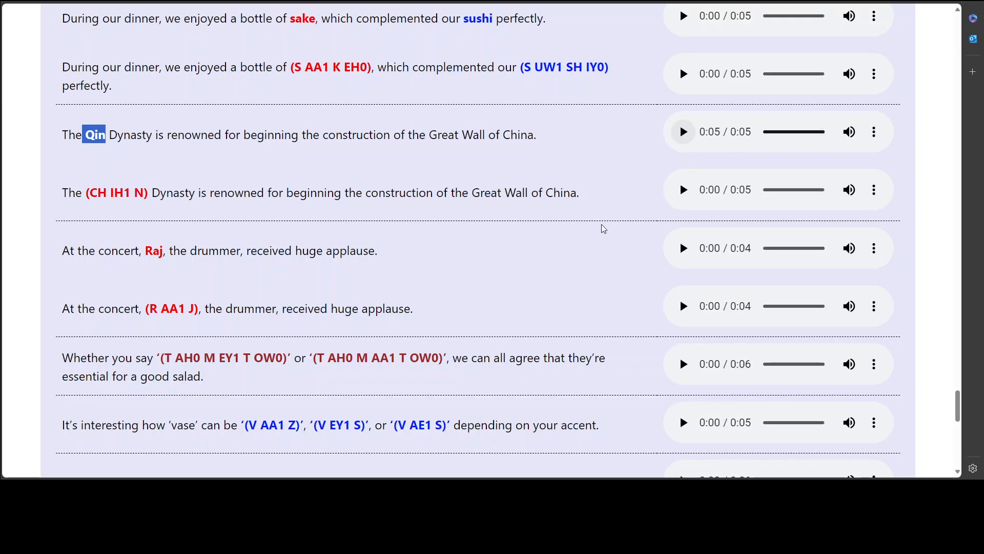
Play the favorite-snack pronunciation sample in the table's last row
{"action": "scroll", "scroll_direction": "down", "scroll_amount": 3}
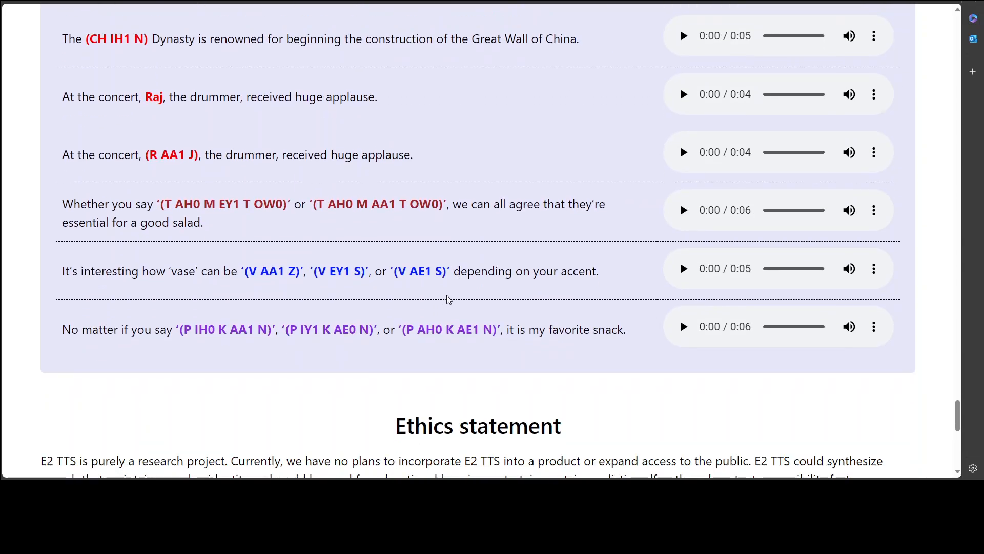
{"action": "mouse_move", "coordinate": [683, 326]}
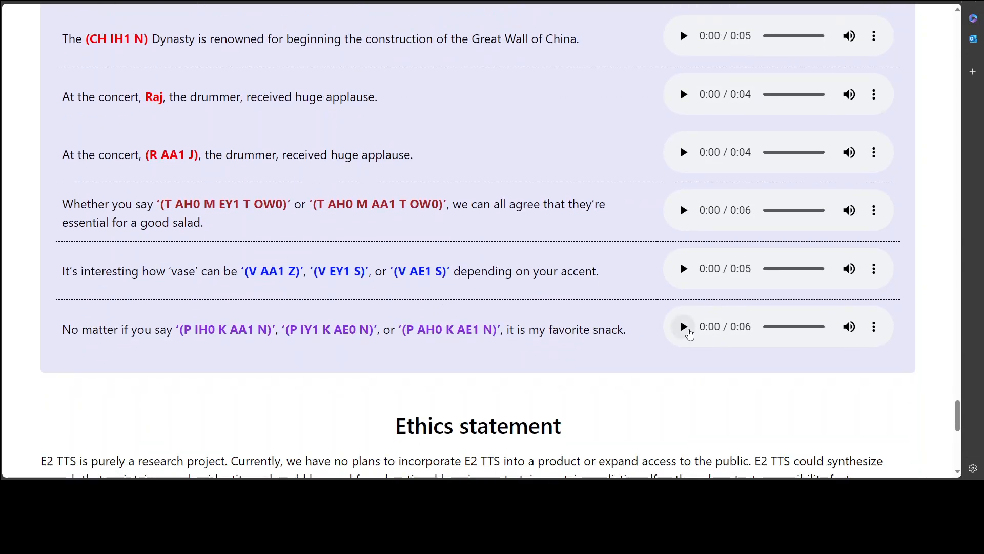
{"action": "left_click", "coordinate": [682, 326]}
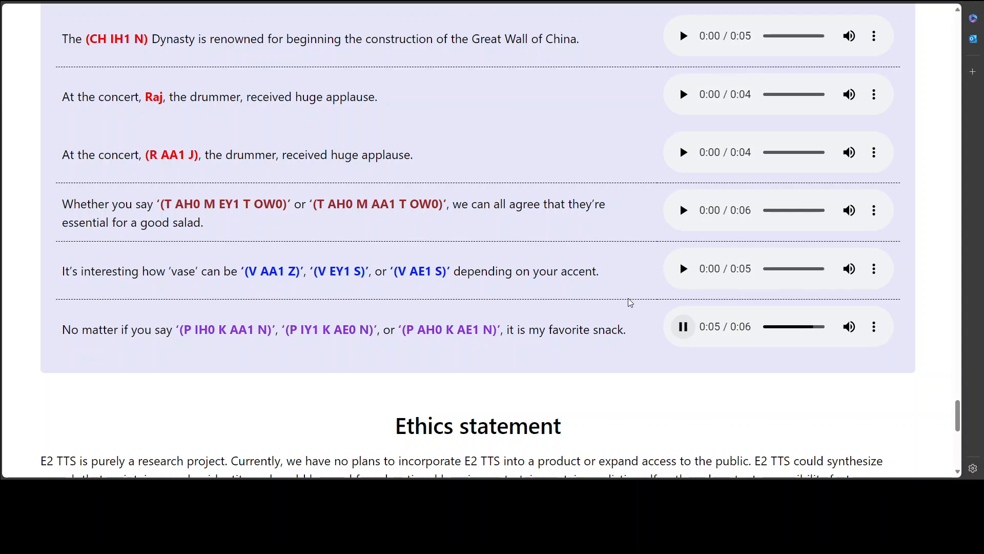
{"action": "scroll", "scroll_direction": "up", "scroll_amount": 3}
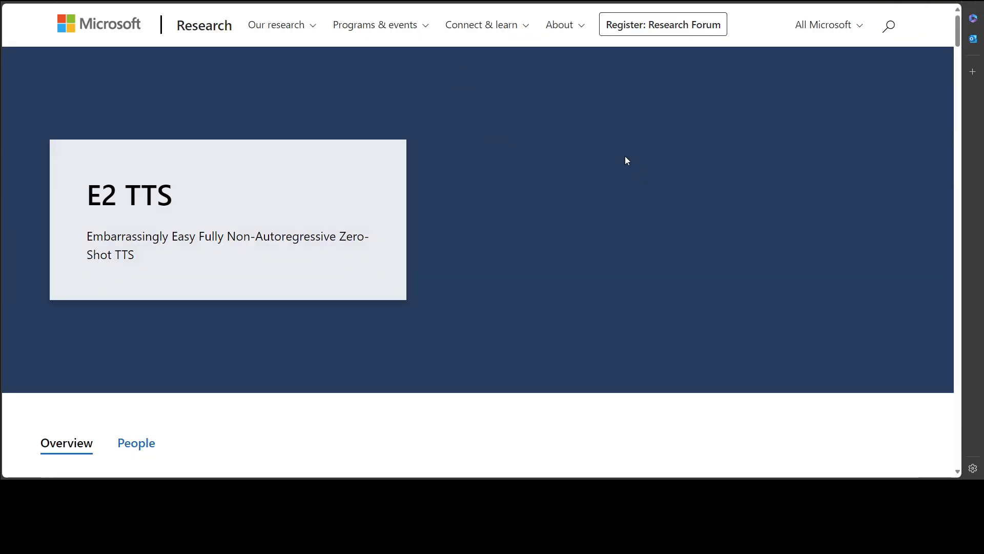
{"action": "mouse_move", "coordinate": [625, 136]}
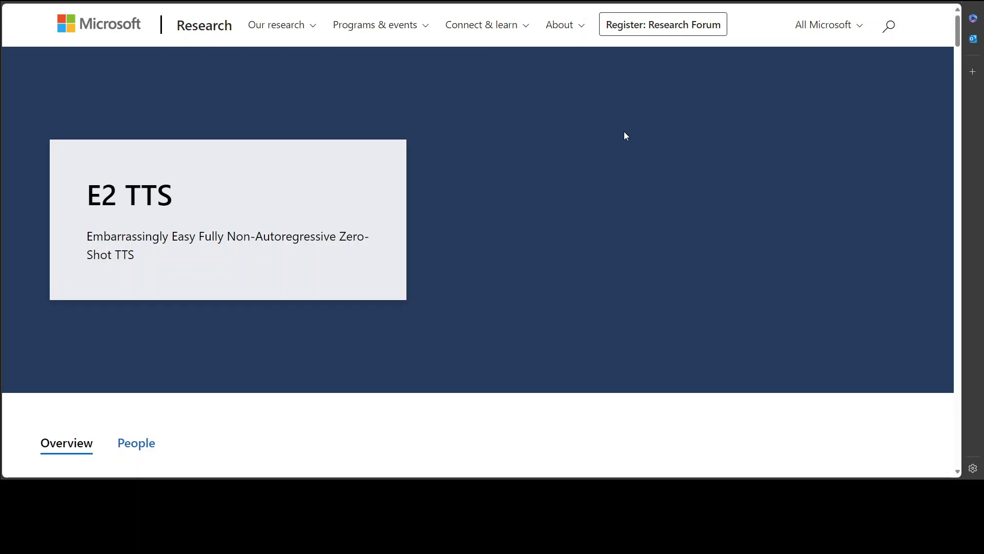
Scroll down the demo page to reach the Ethics statement section
{"action": "scroll", "scroll_direction": "down", "scroll_amount": 3}
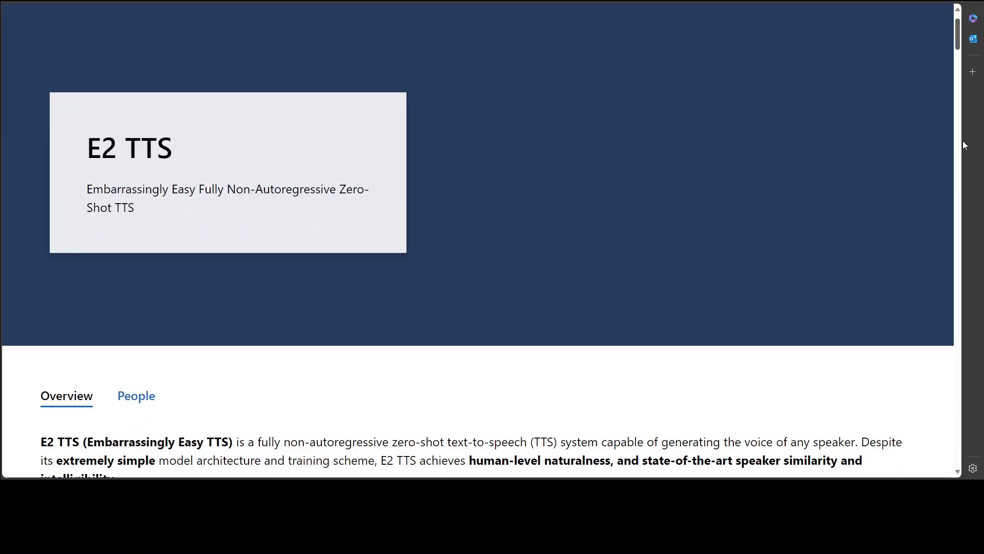
{"action": "scroll", "scroll_direction": "down", "scroll_amount": 3}
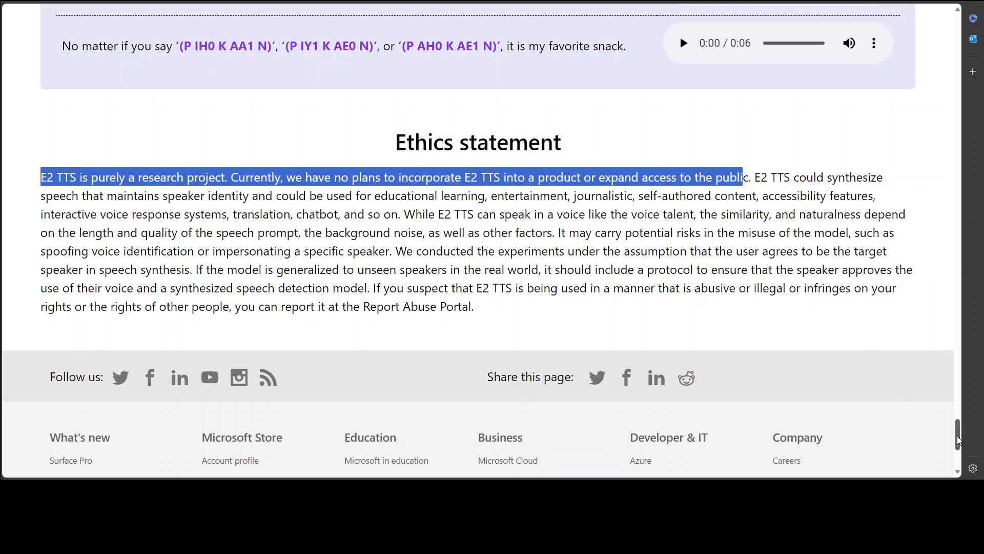
Scroll up past the speech-rate table to the E2 TTS title section
{"action": "scroll", "scroll_direction": "up", "scroll_amount": 3}
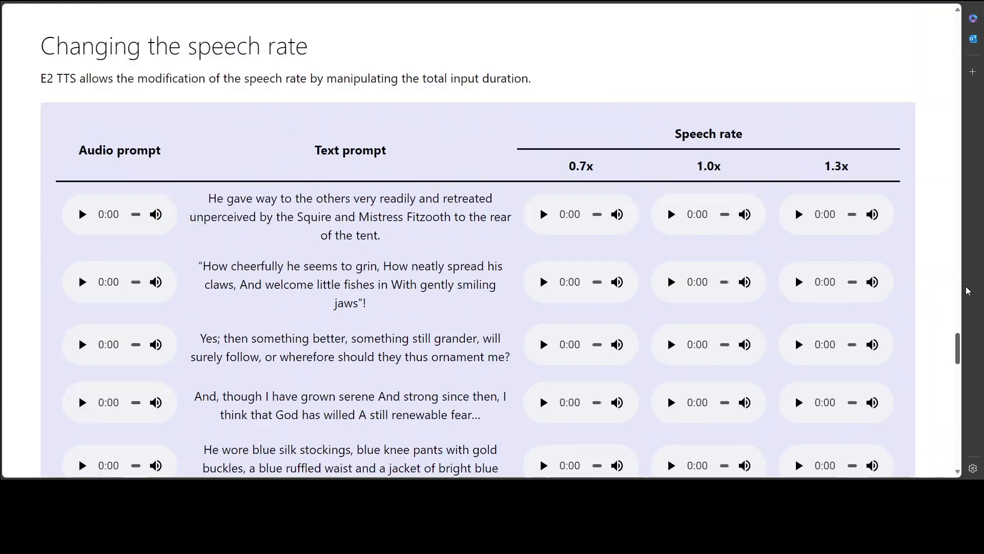
{"action": "scroll", "scroll_direction": "up", "scroll_amount": 3}
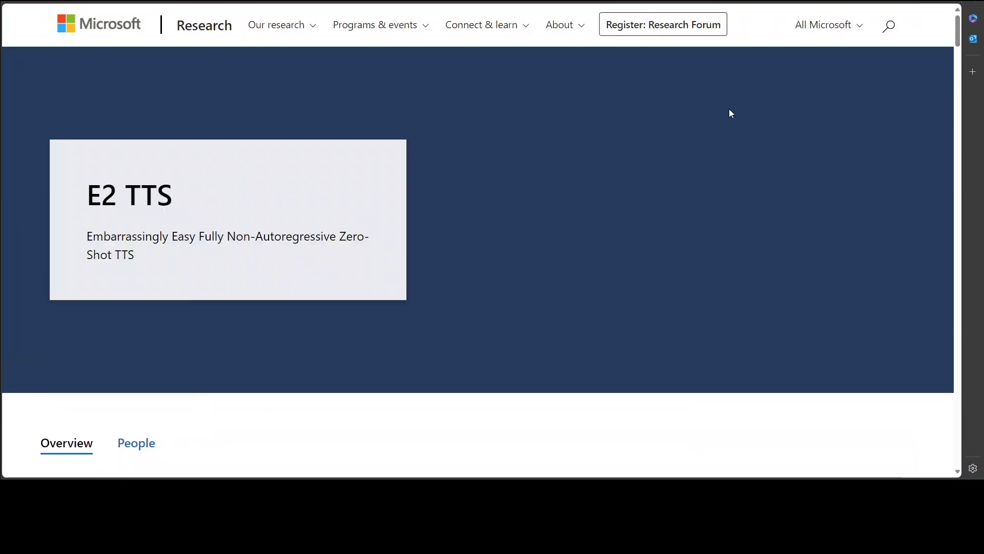
{"action": "mouse_move", "coordinate": [632, 165]}
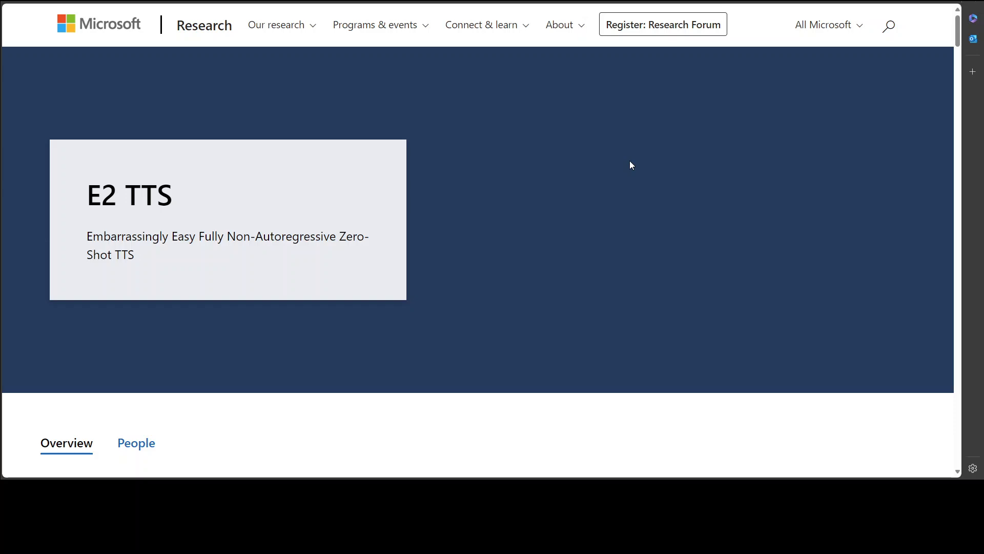
{"action": "mouse_move", "coordinate": [488, 309]}
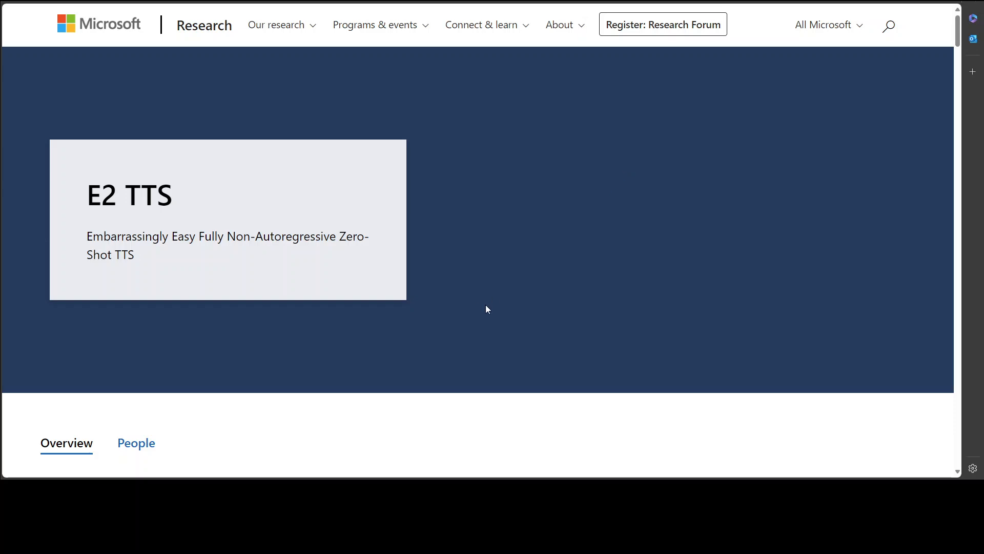